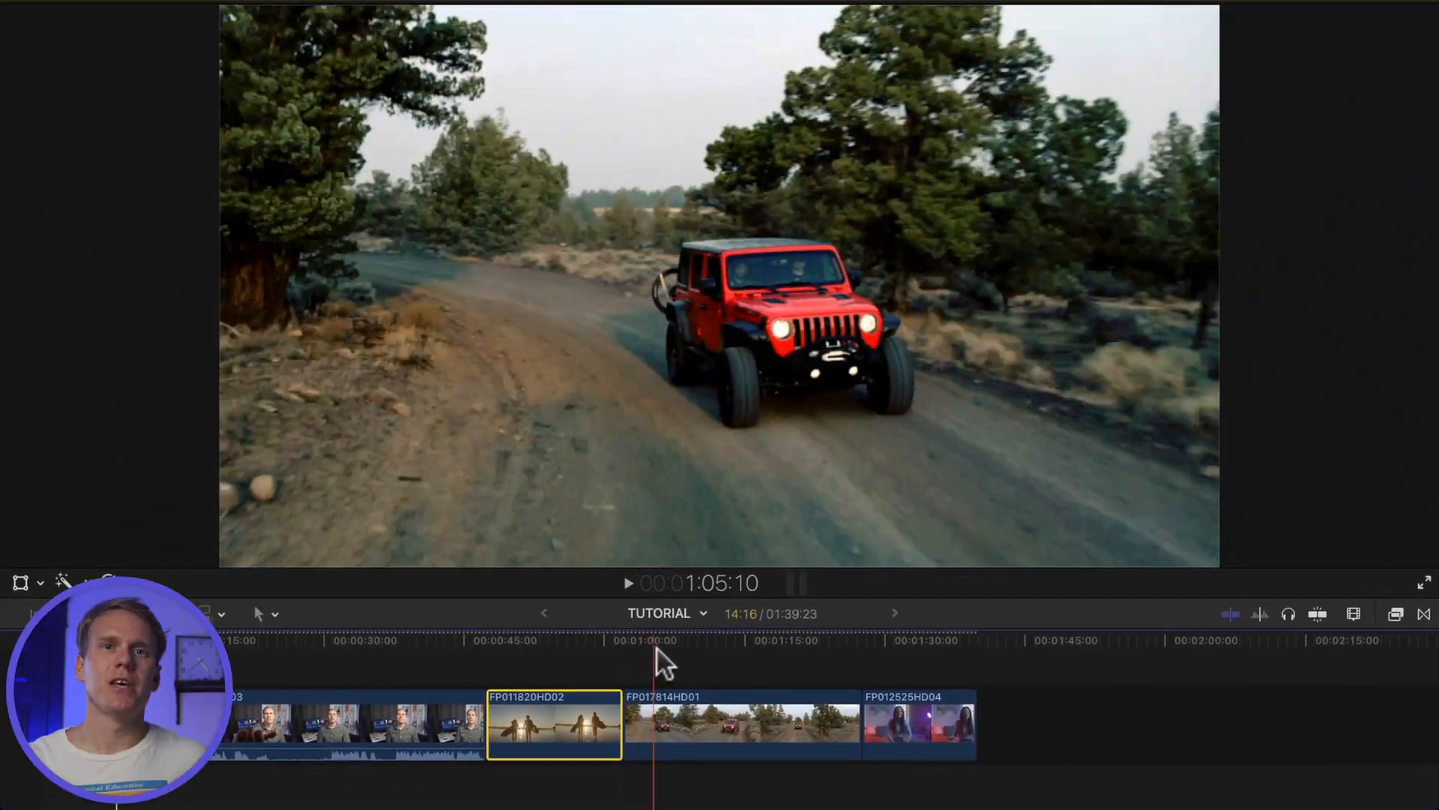
Select the timeline clips in turn: the sunset surfing clip, the last clip, then the jeep clip
{"action": "left_click", "coordinate": [909, 640]}
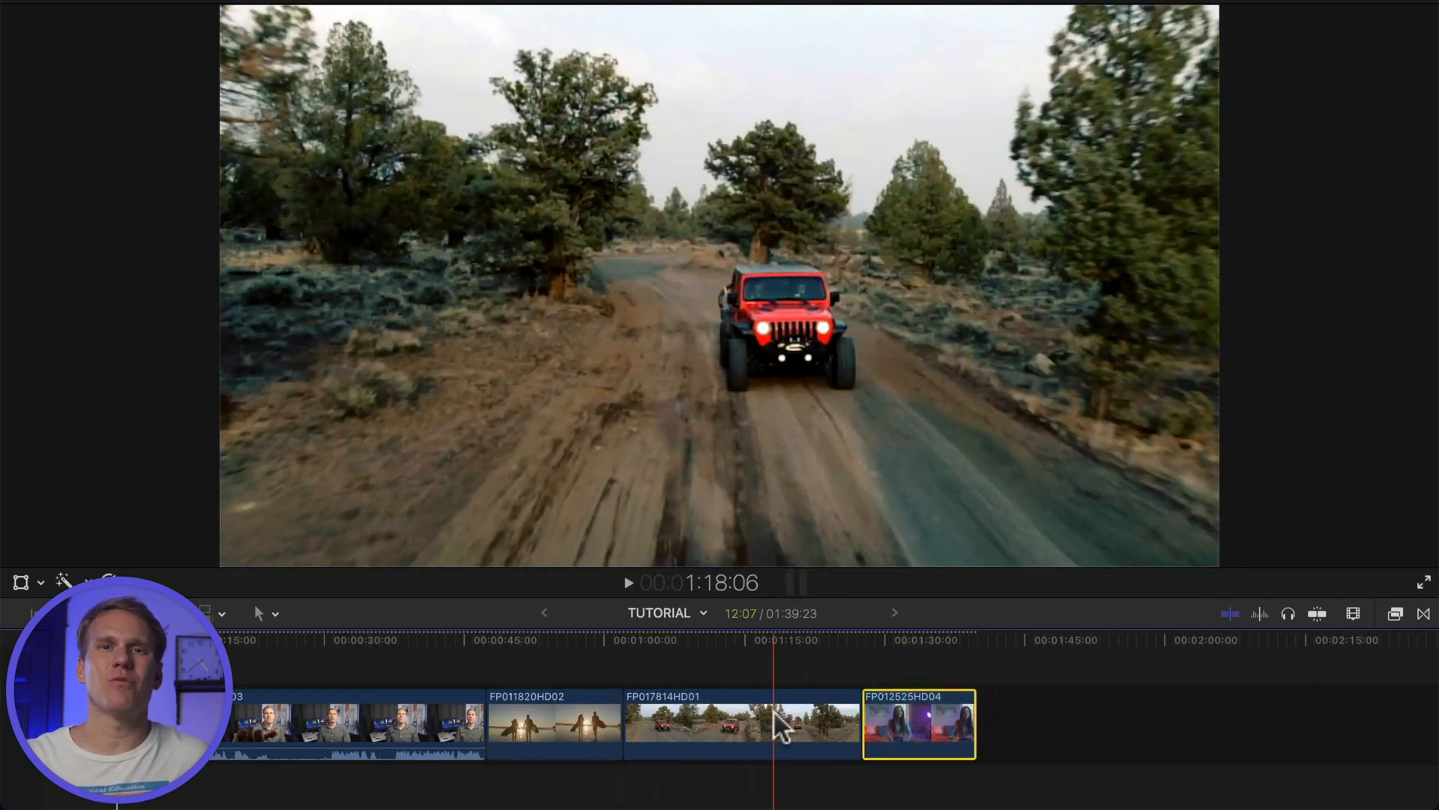
{"action": "left_click", "coordinate": [742, 723]}
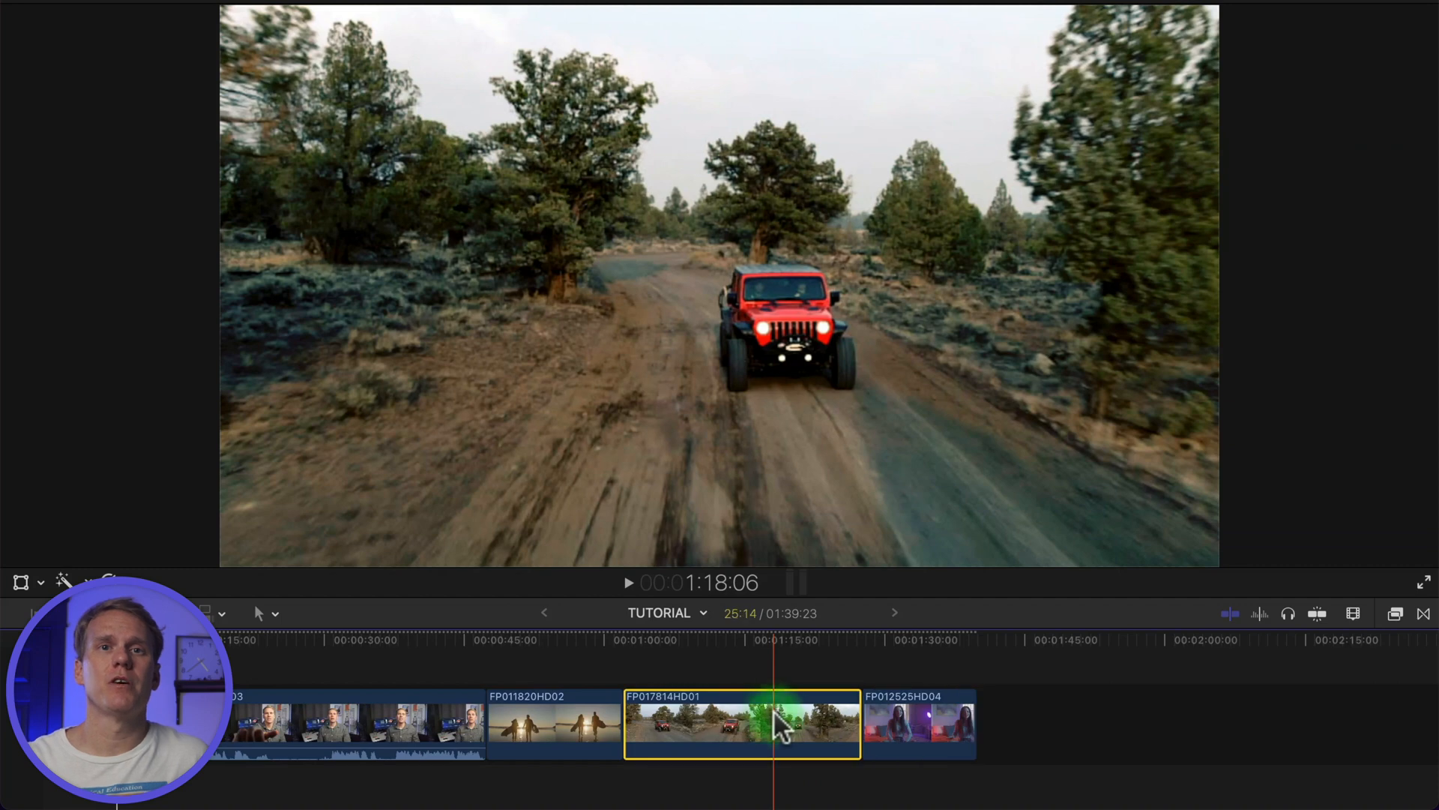
{"action": "left_click", "coordinate": [553, 724]}
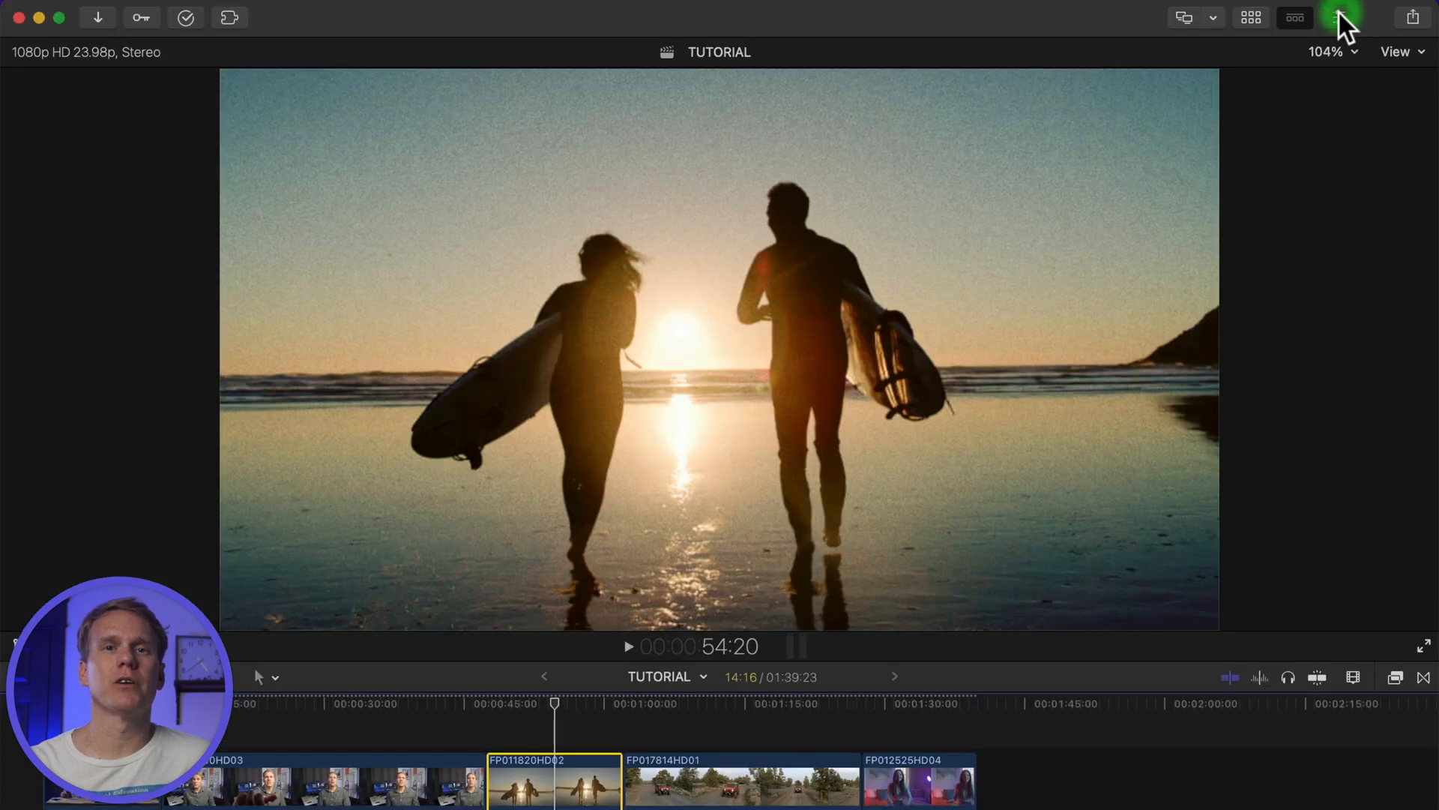
Open the Inspector, view Color Wheels, return to the effects list and re-enable Teal & Orange
{"action": "left_click", "coordinate": [1340, 17]}
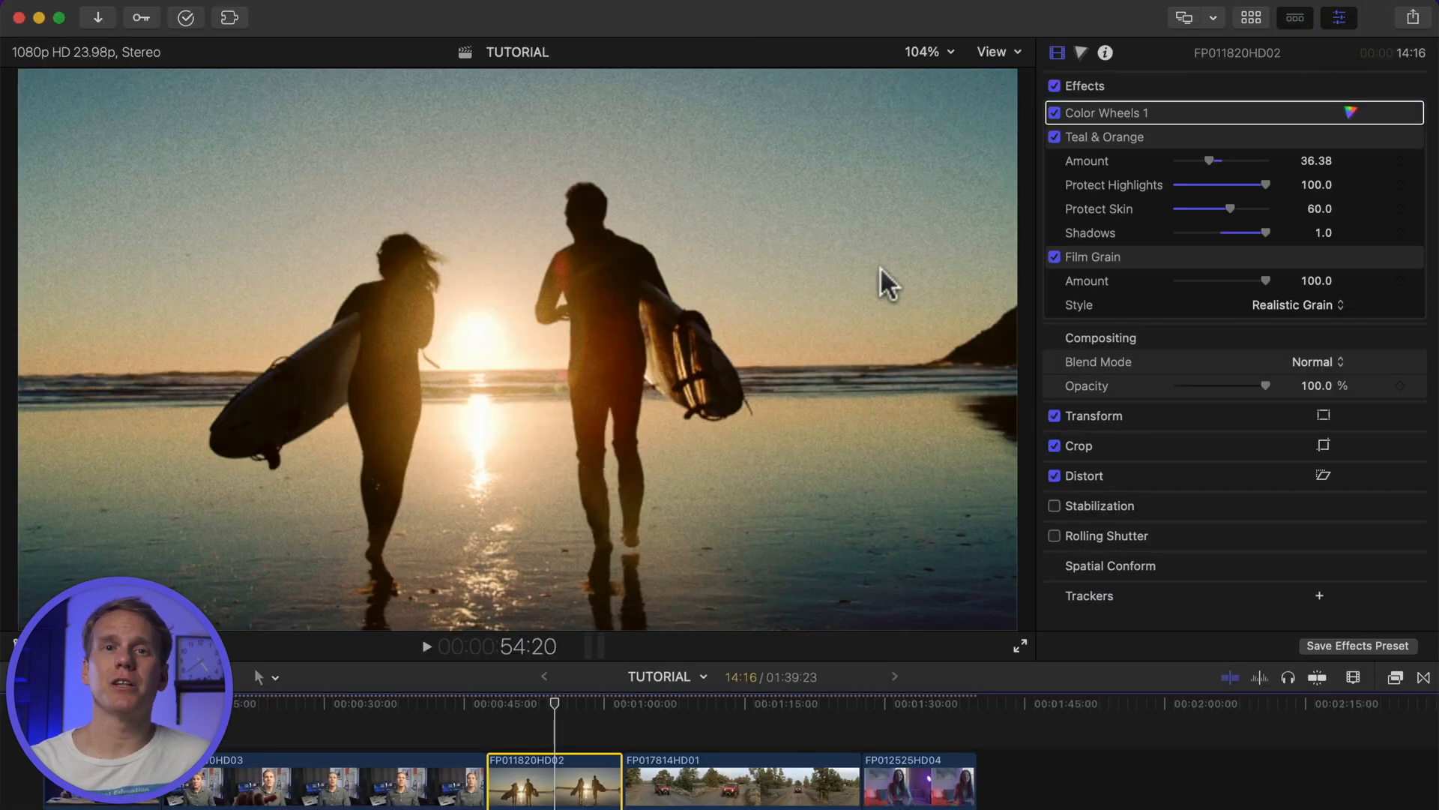
{"action": "key", "text": "cmd+4"}
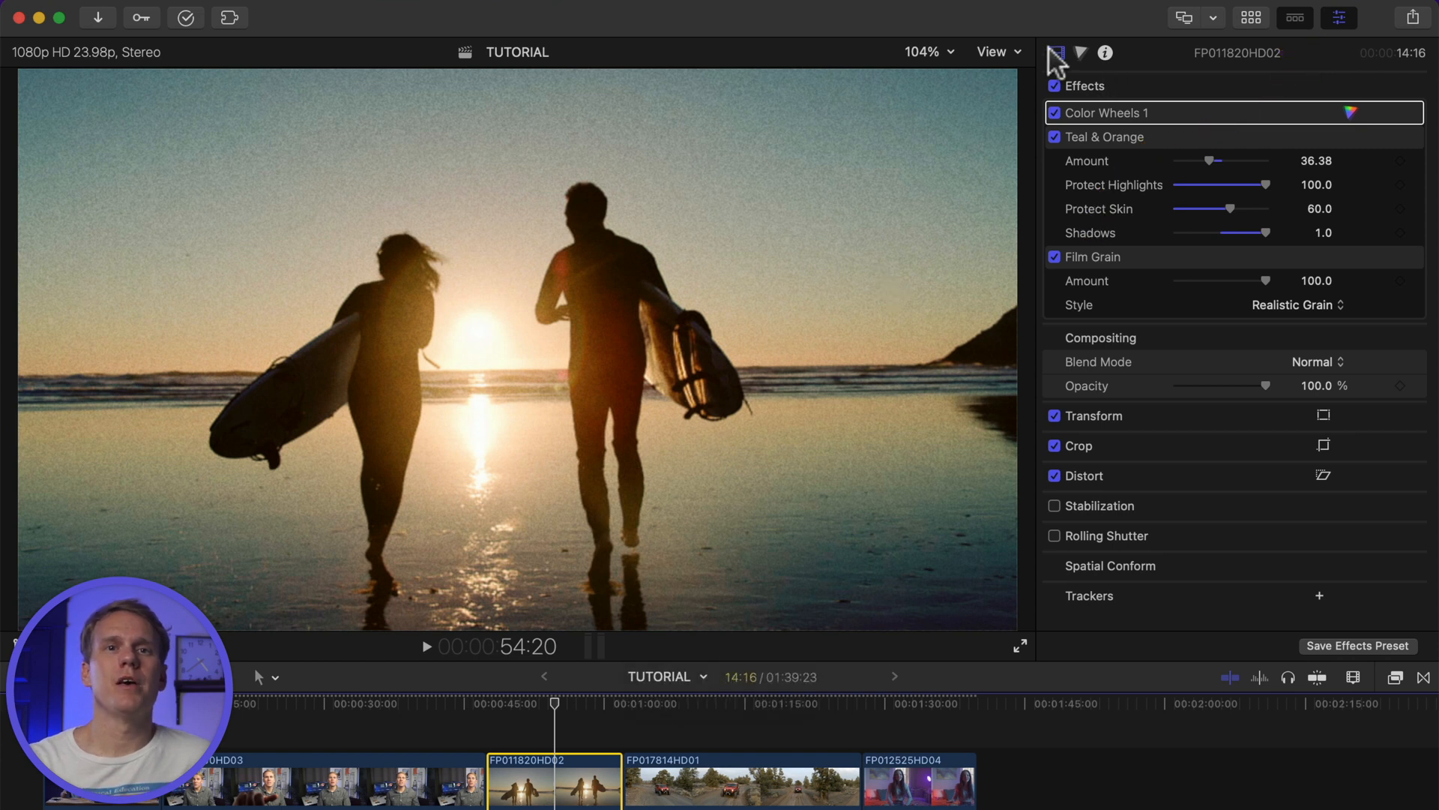
{"action": "left_click", "coordinate": [1079, 52]}
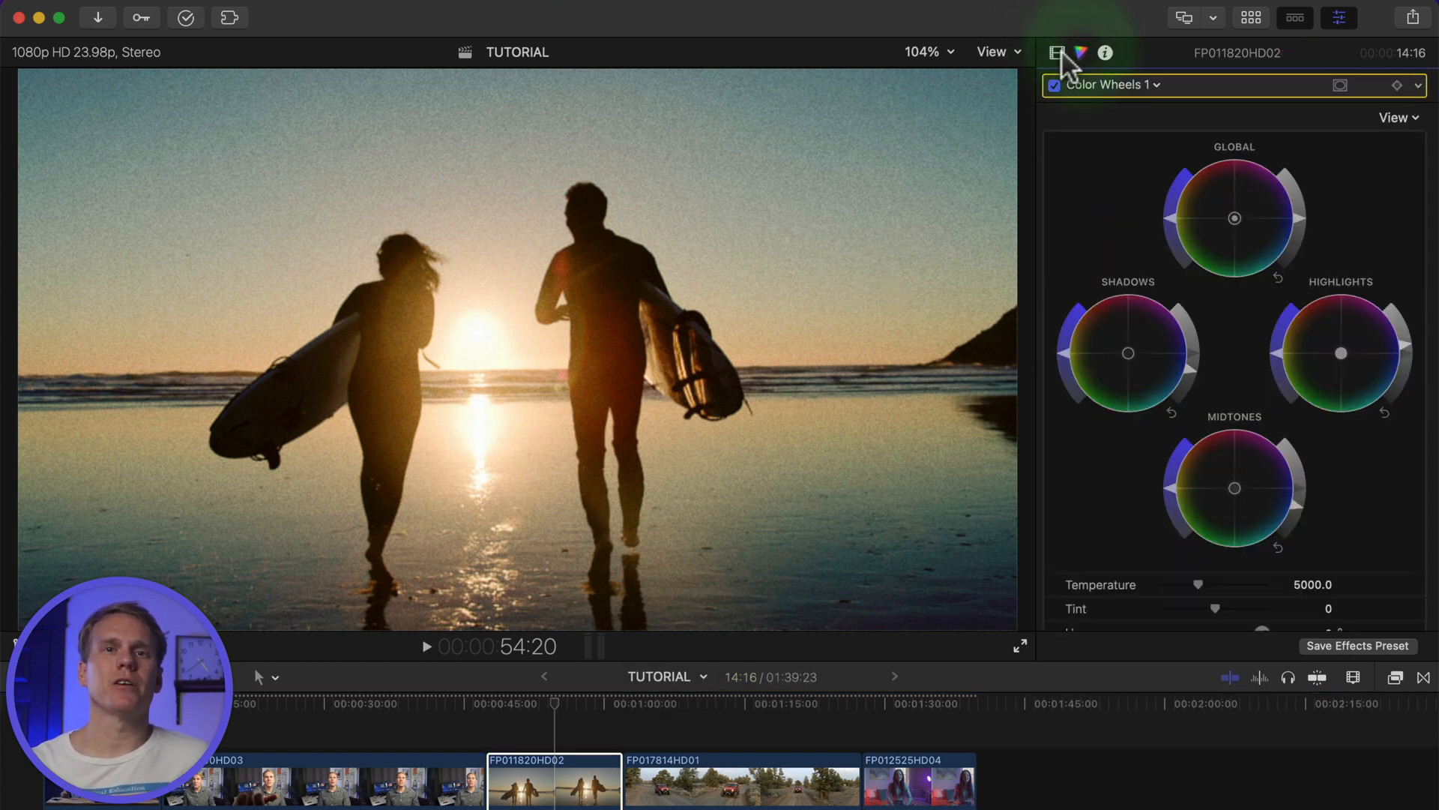
{"action": "left_click", "coordinate": [1055, 52]}
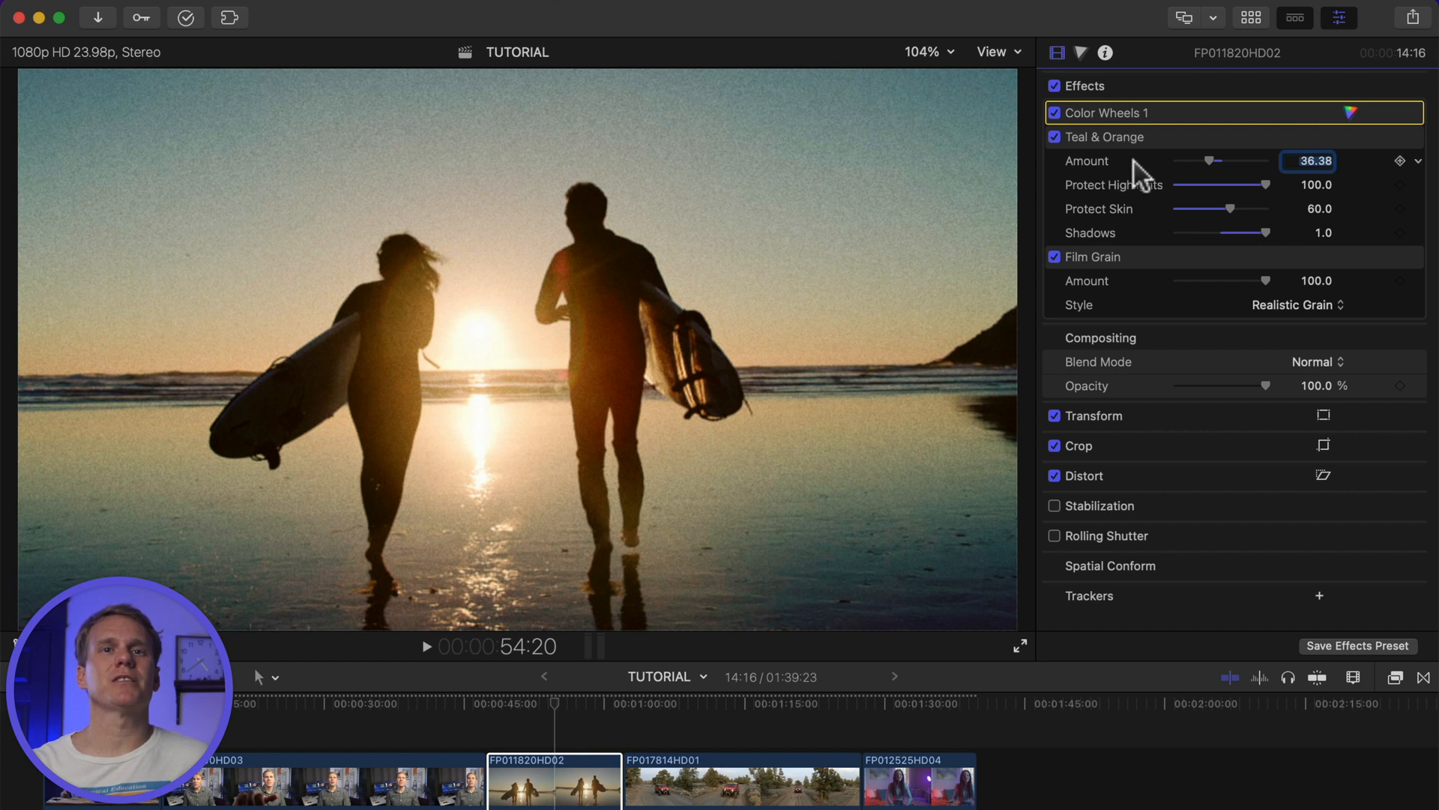
{"action": "mouse_move", "coordinate": [1153, 257]}
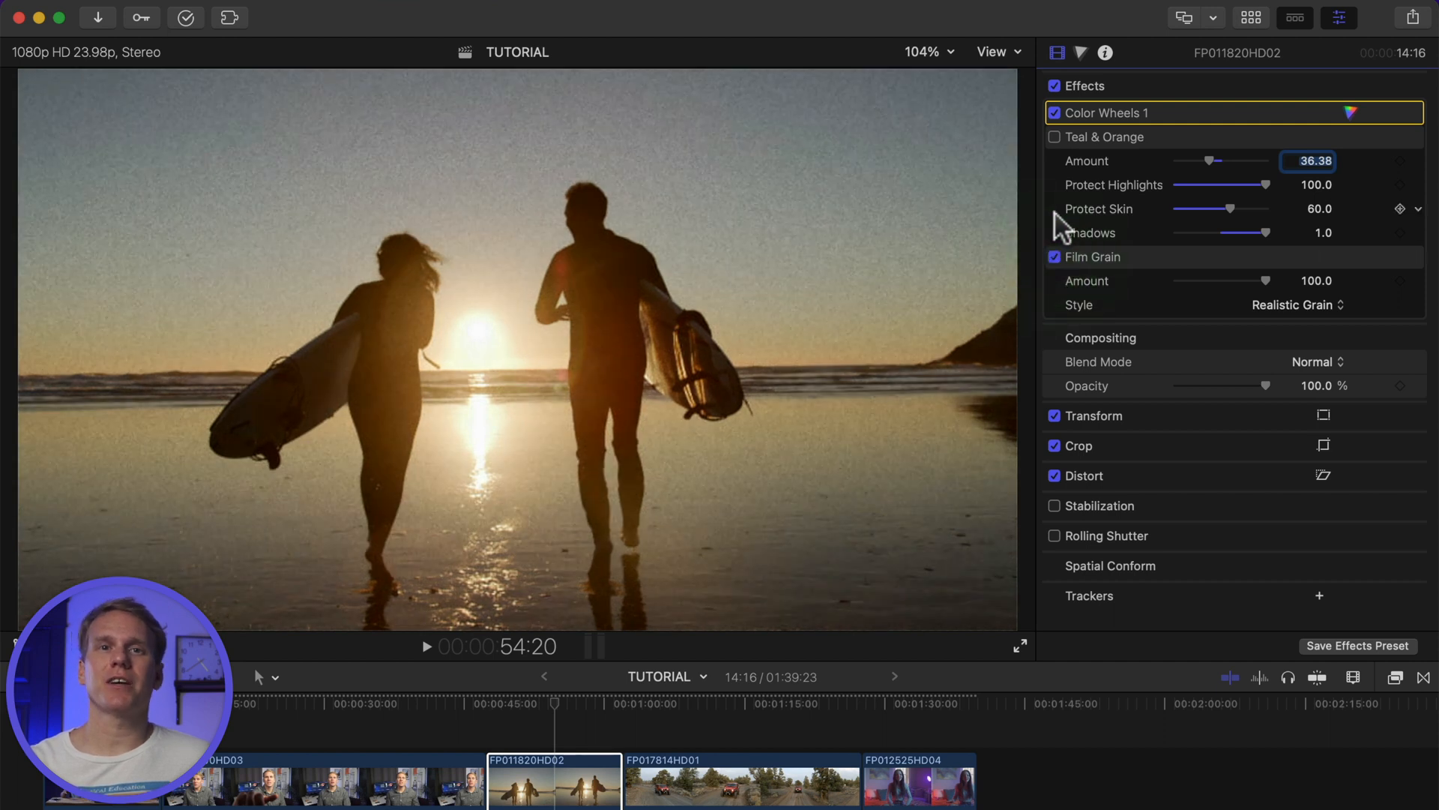
{"action": "left_click", "coordinate": [1055, 136]}
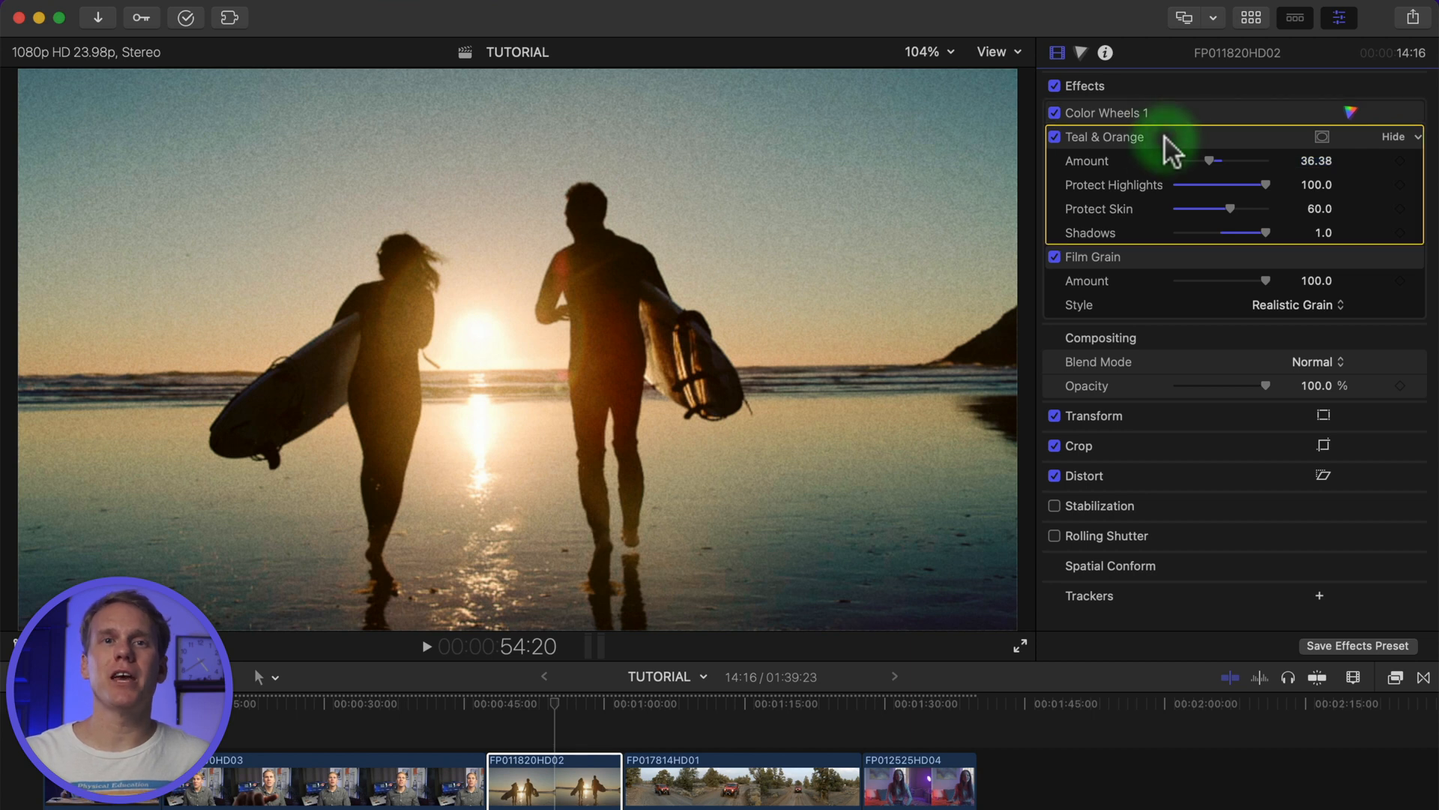
{"action": "mouse_move", "coordinate": [1120, 147]}
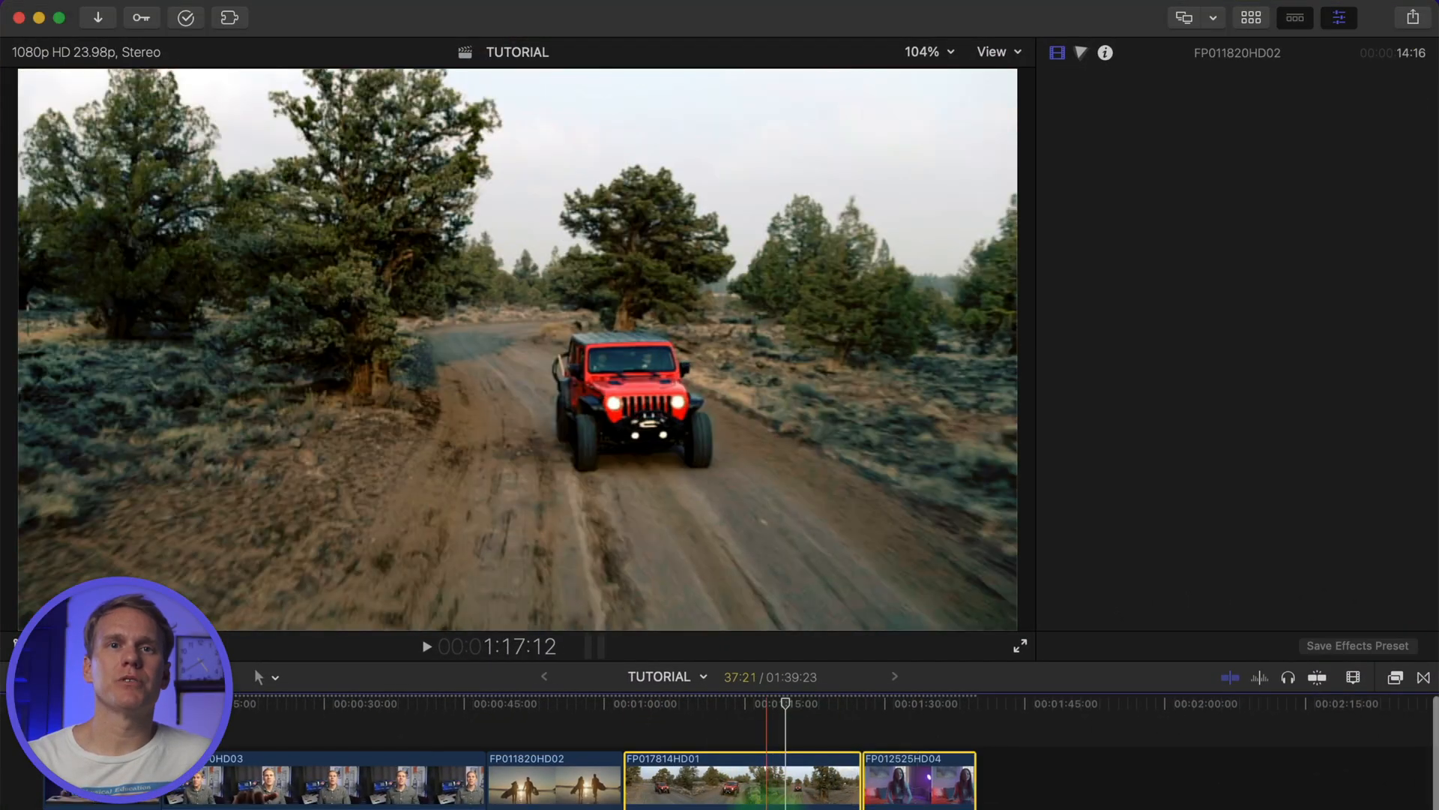
Remove Attributes from both clips with Color Wheels unchecked, removing Camcorder and Teal & Orange
{"action": "left_click", "coordinate": [210, 12]}
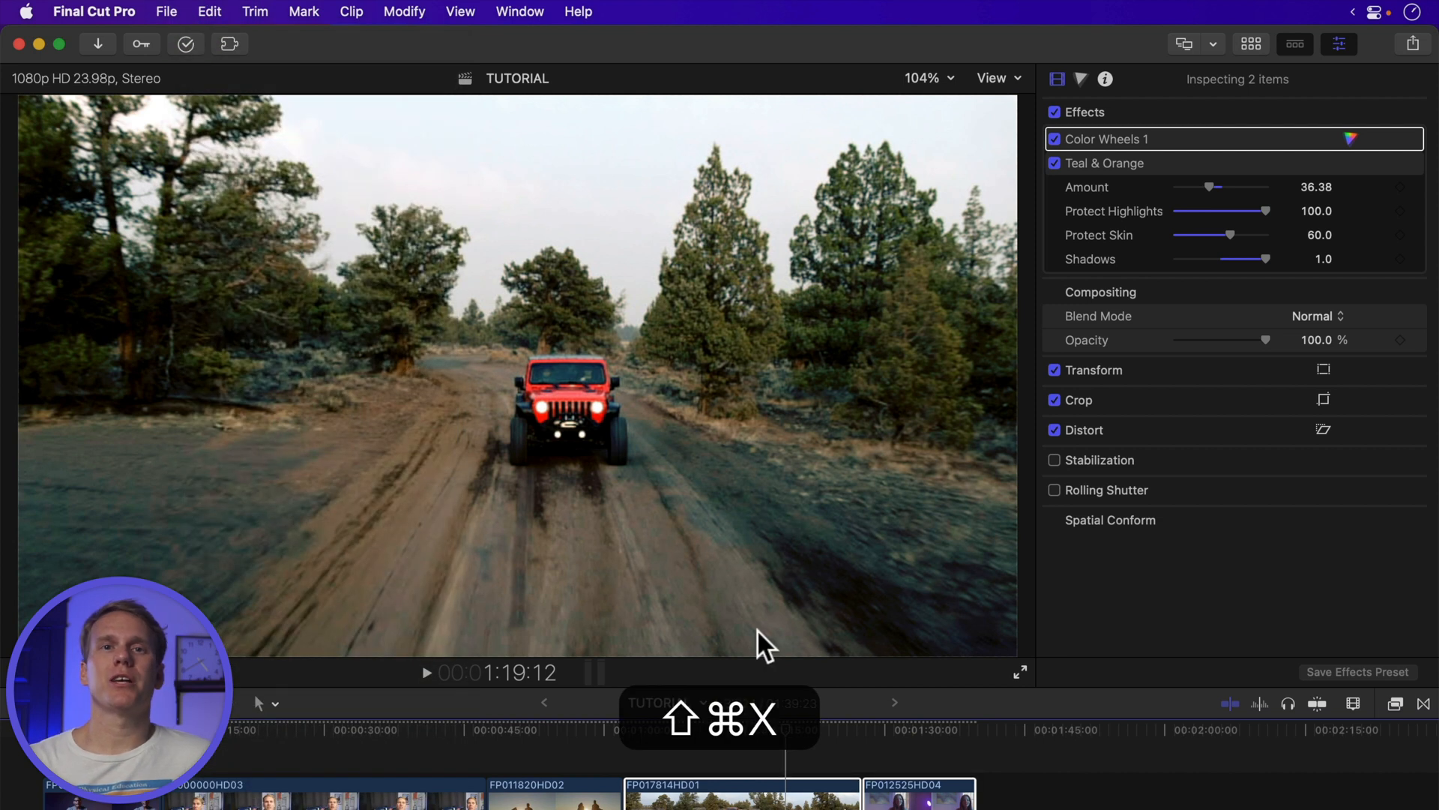
{"action": "key", "text": "shift+cmd+x"}
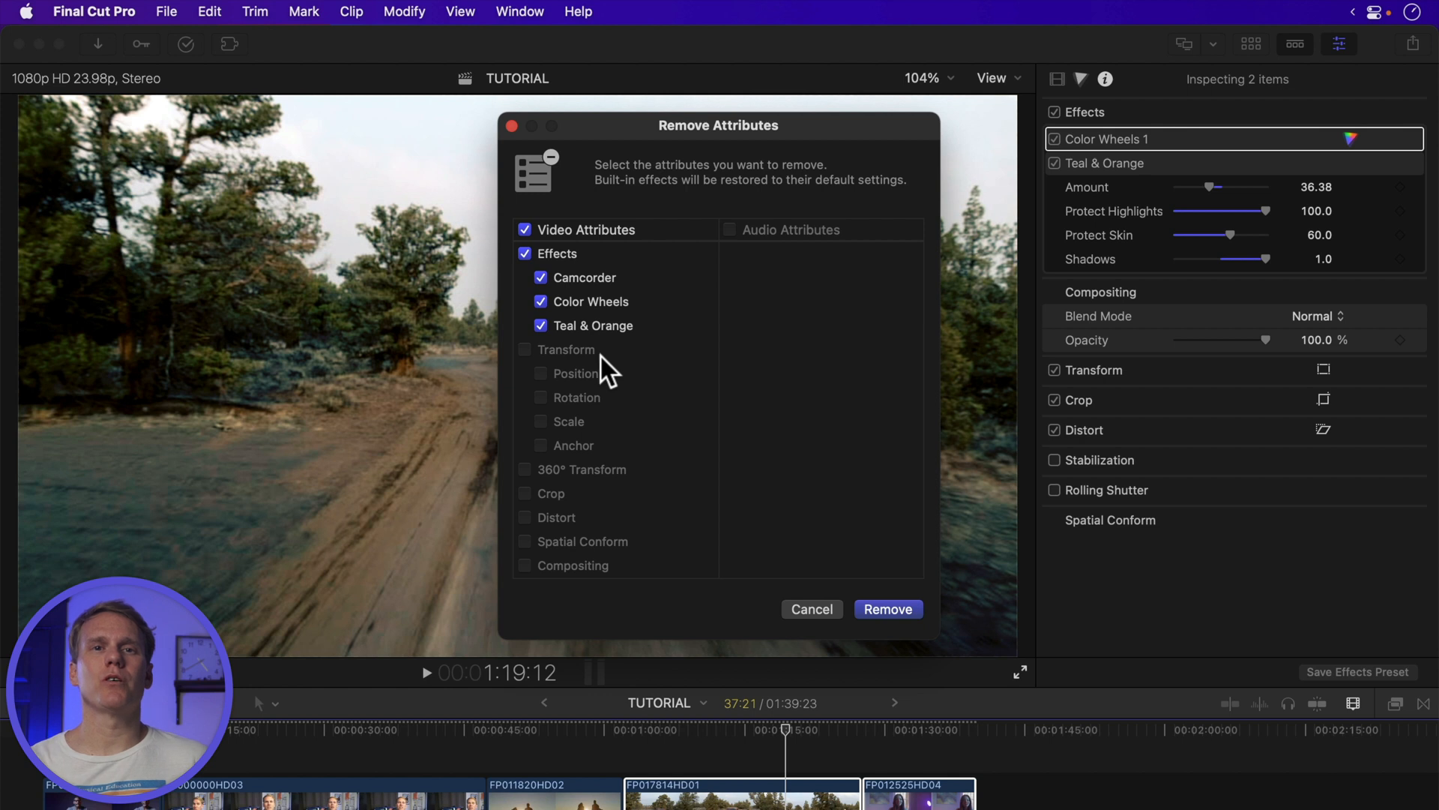
{"action": "mouse_move", "coordinate": [601, 293]}
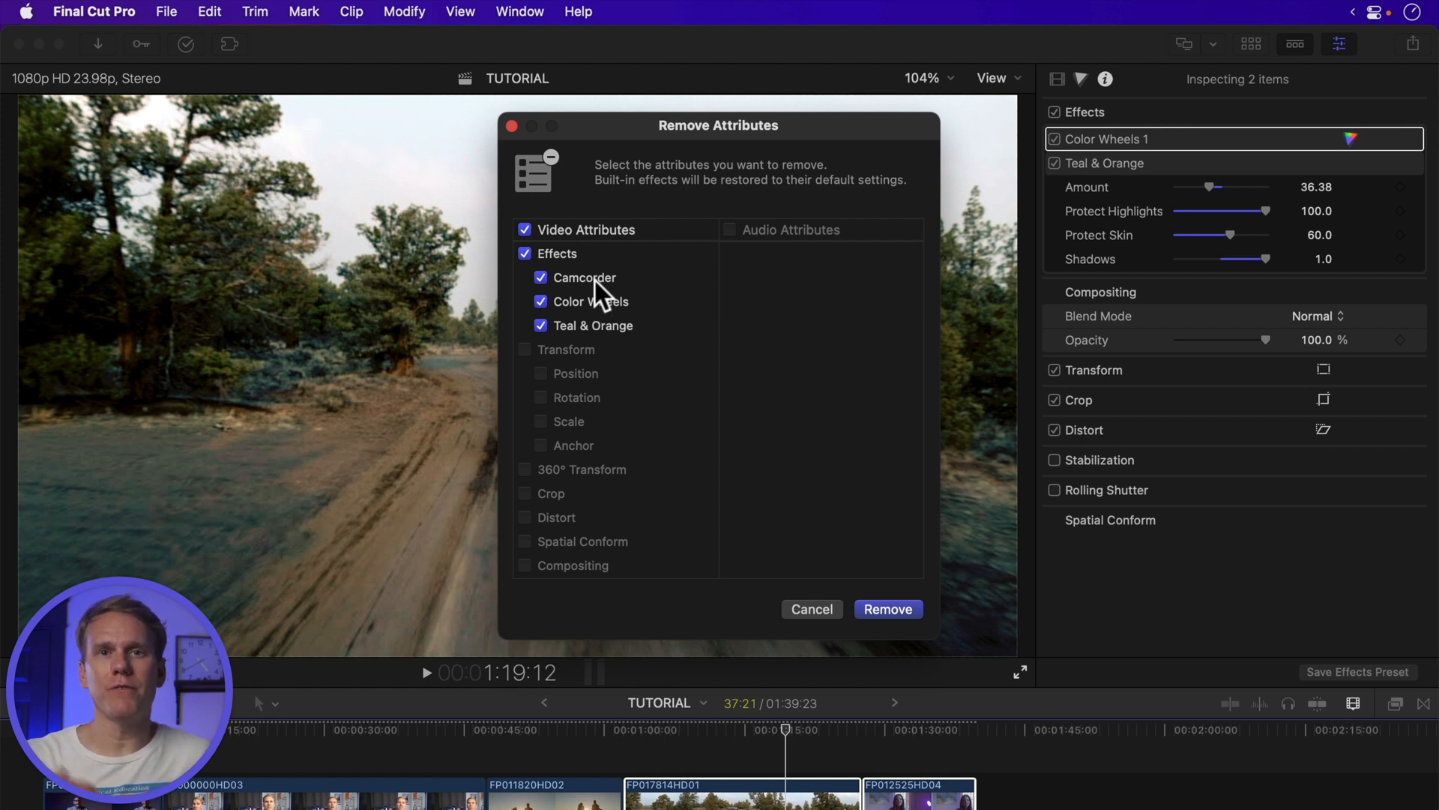
{"action": "mouse_move", "coordinate": [615, 339]}
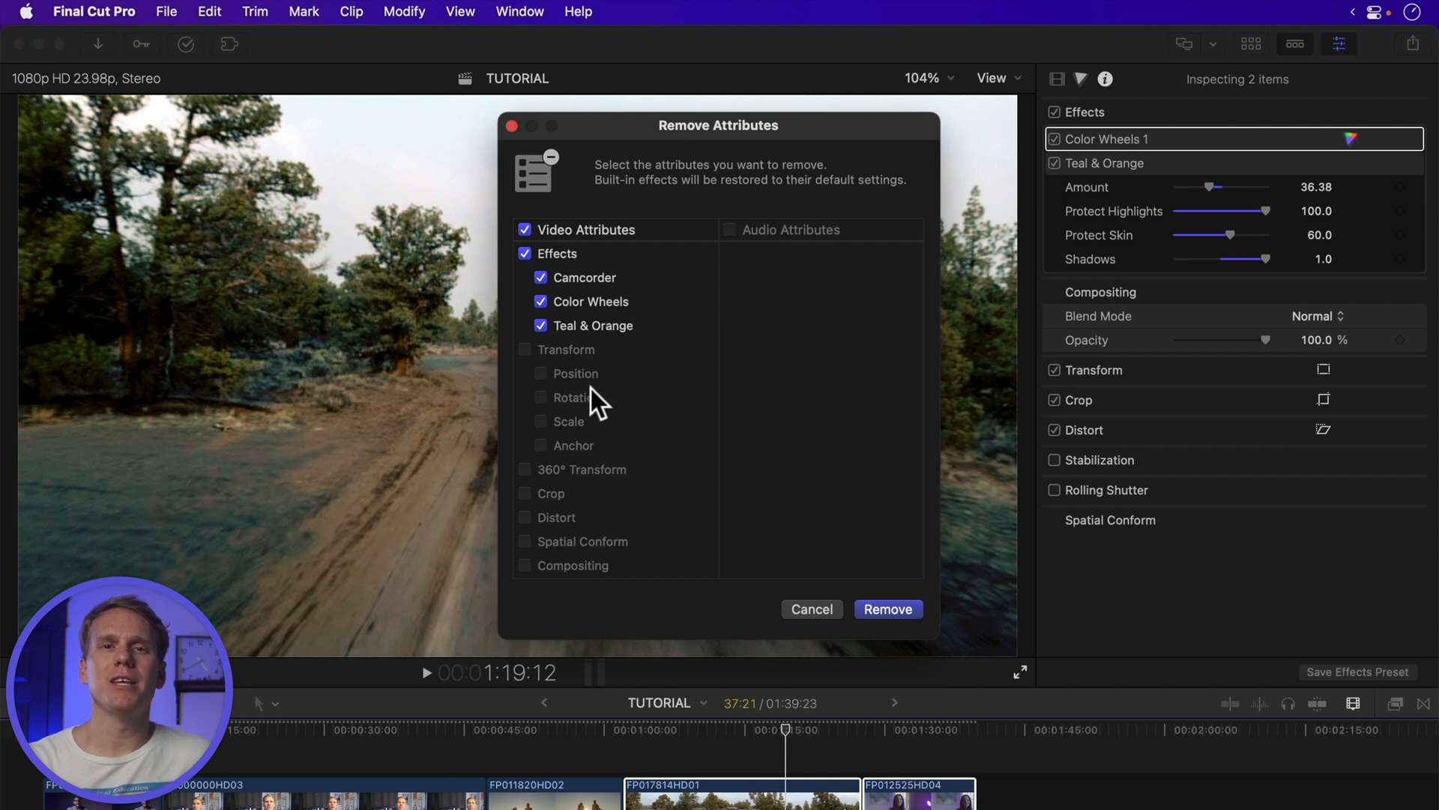
{"action": "mouse_move", "coordinate": [594, 290]}
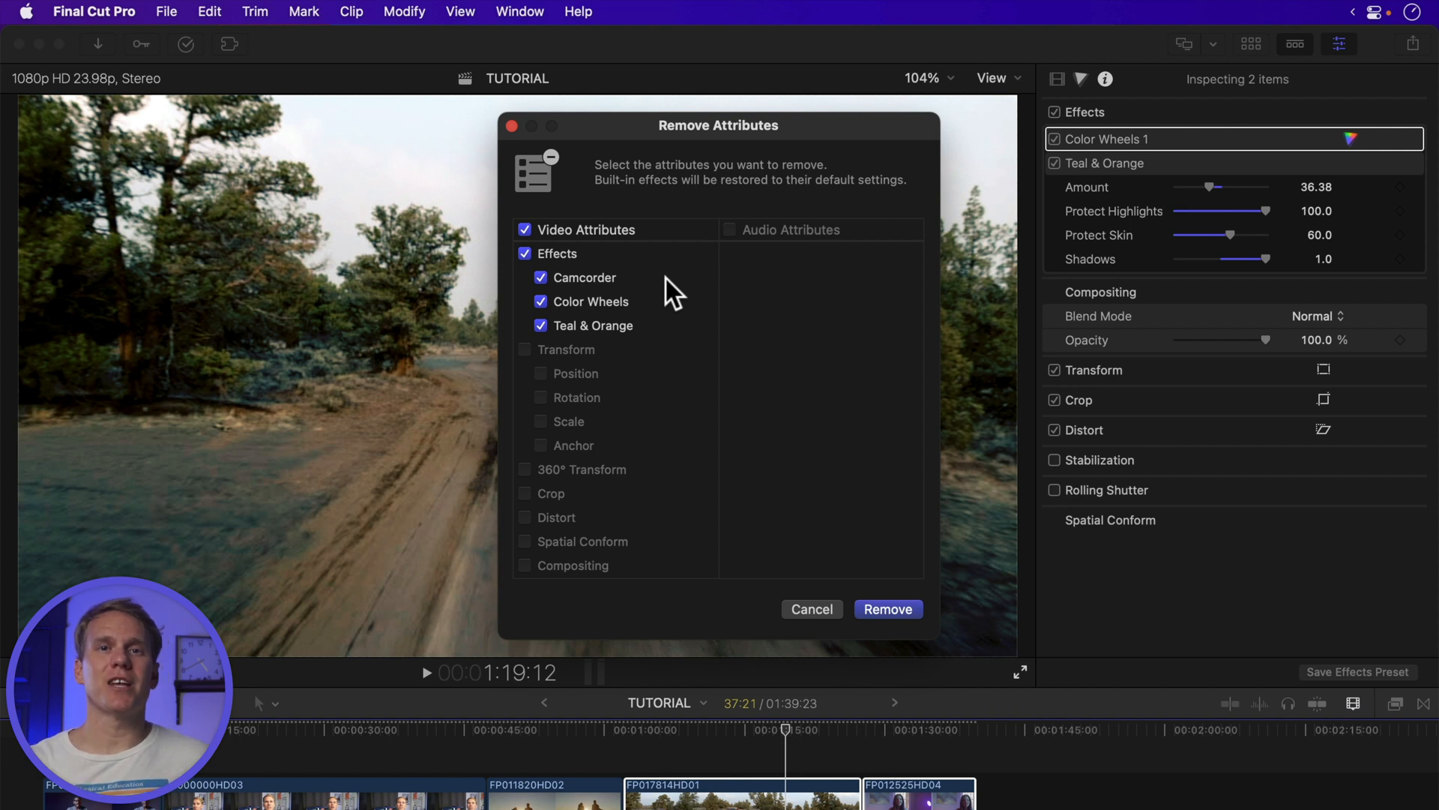
{"action": "left_click", "coordinate": [539, 302]}
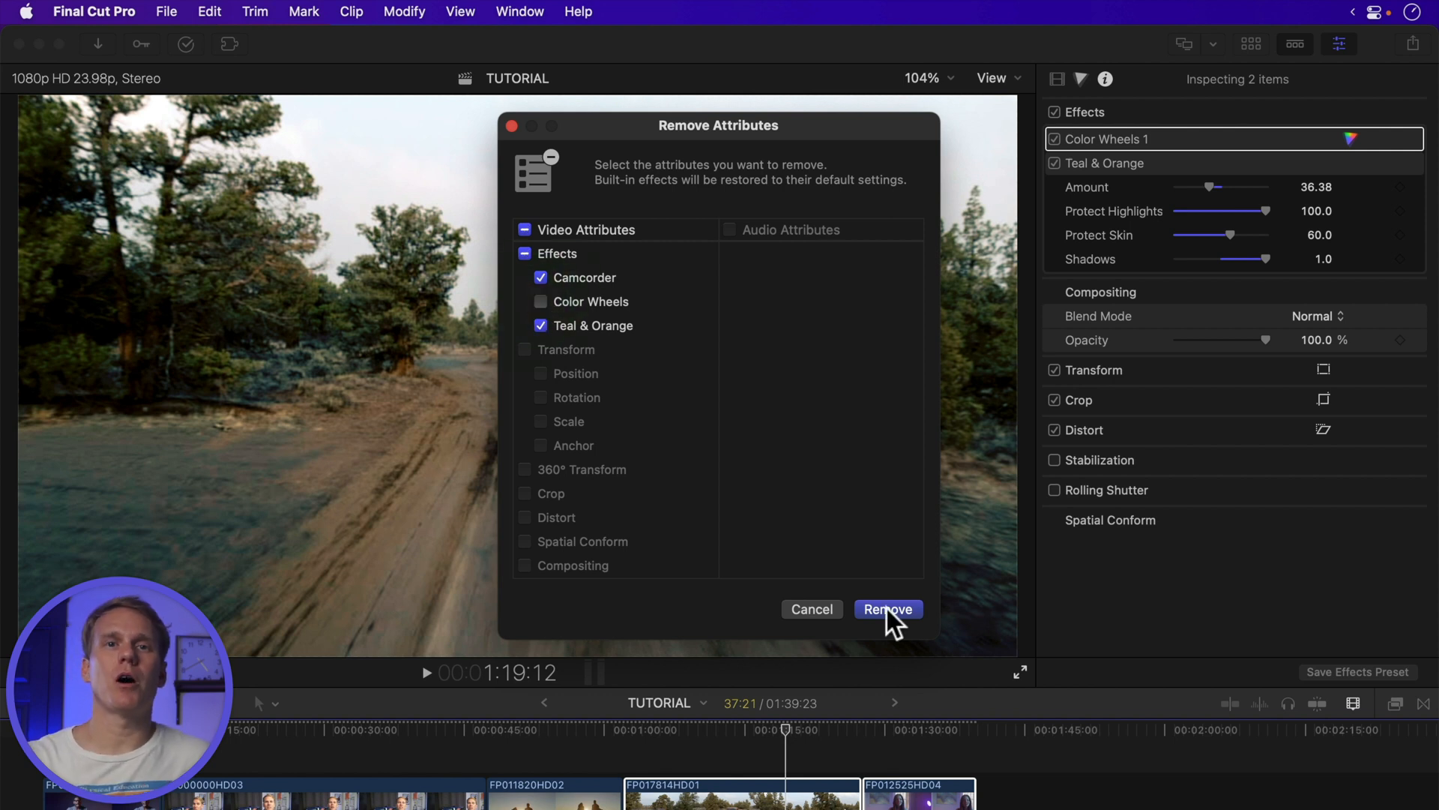
{"action": "left_click", "coordinate": [887, 609]}
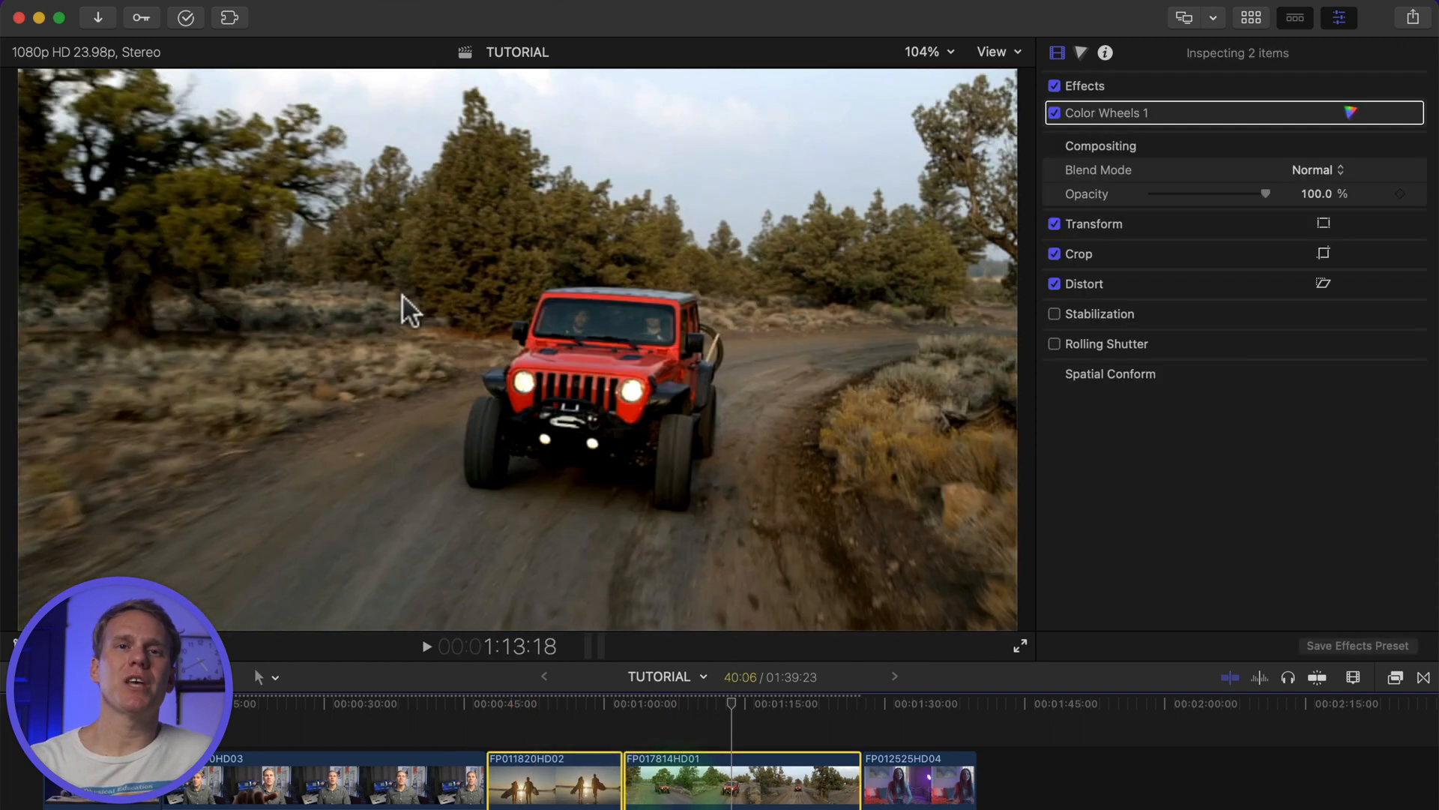
Apply Edit > Remove Effects to the selected clips, then select the interview clip
{"action": "left_click", "coordinate": [212, 12]}
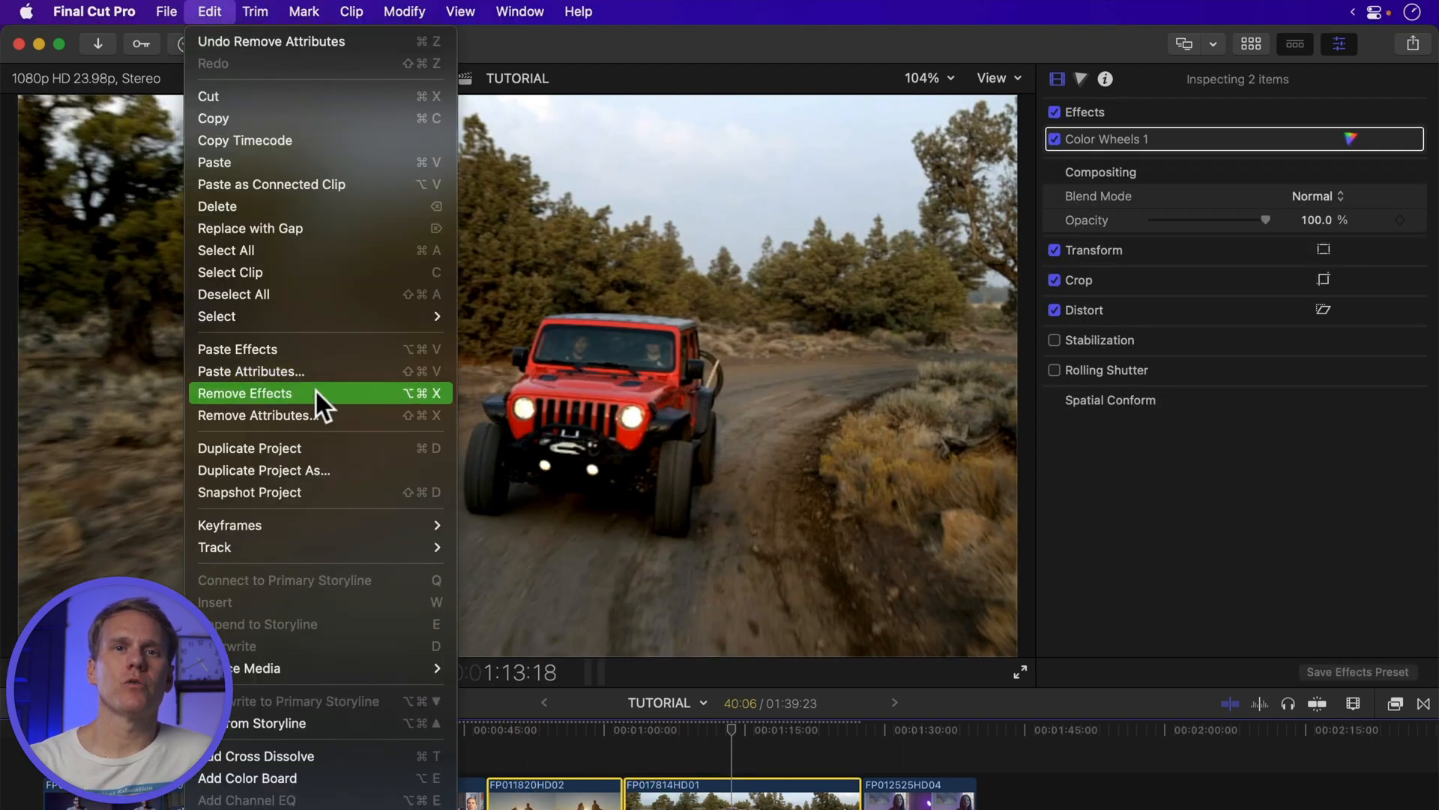
{"action": "left_click", "coordinate": [244, 393]}
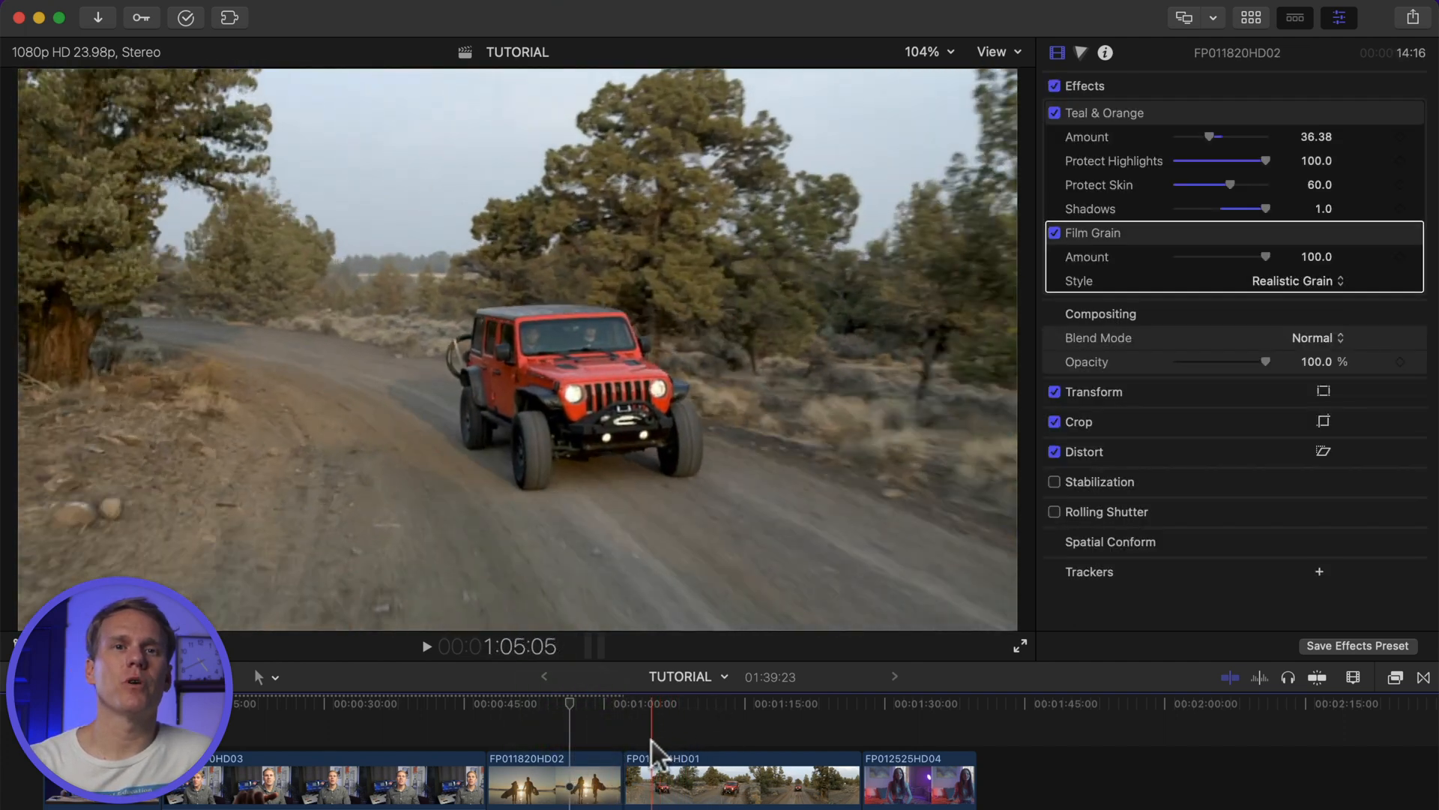
{"action": "left_click", "coordinate": [551, 780]}
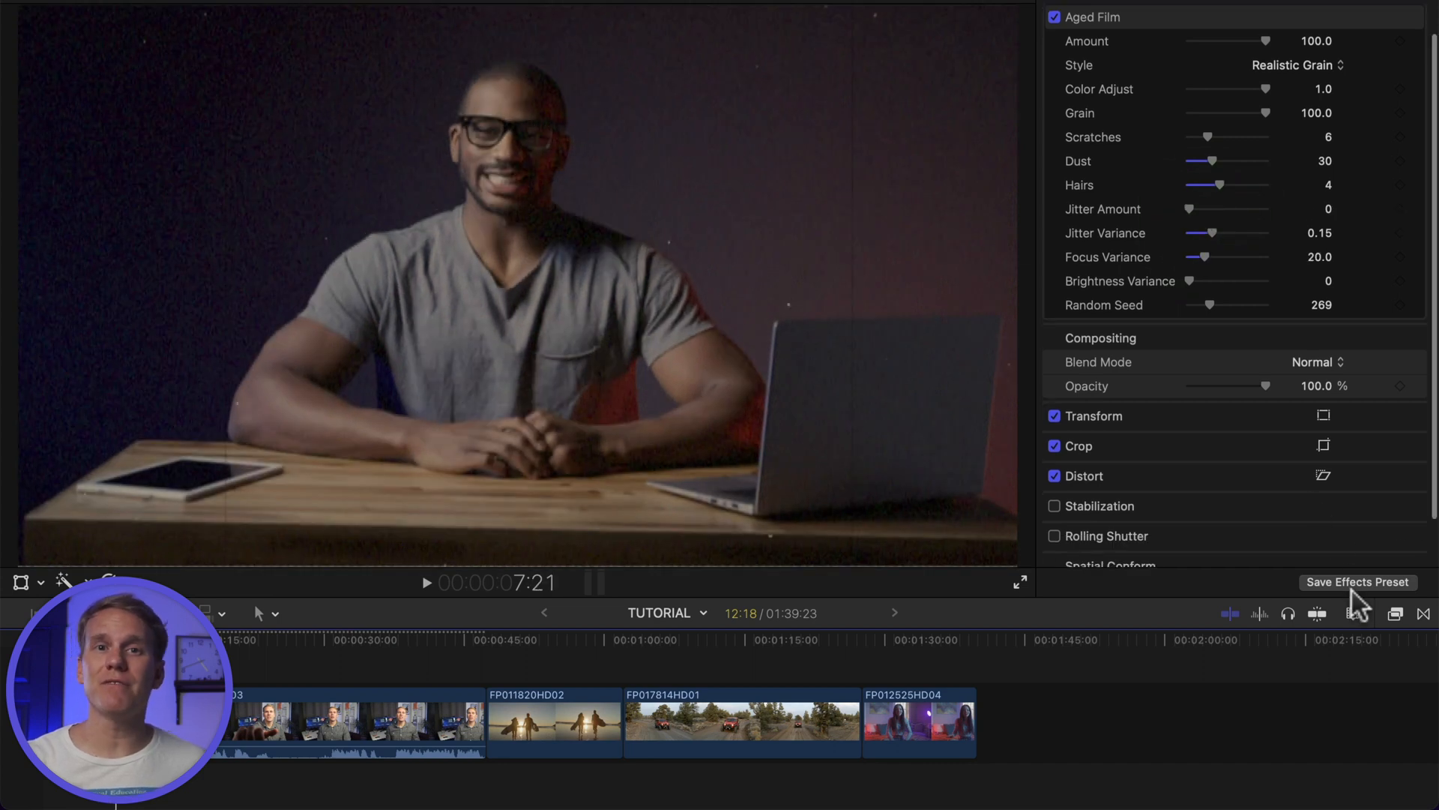
Save the Aged Film effect as preset 'Film' and reveal it in Finder
{"action": "left_click", "coordinate": [1357, 582]}
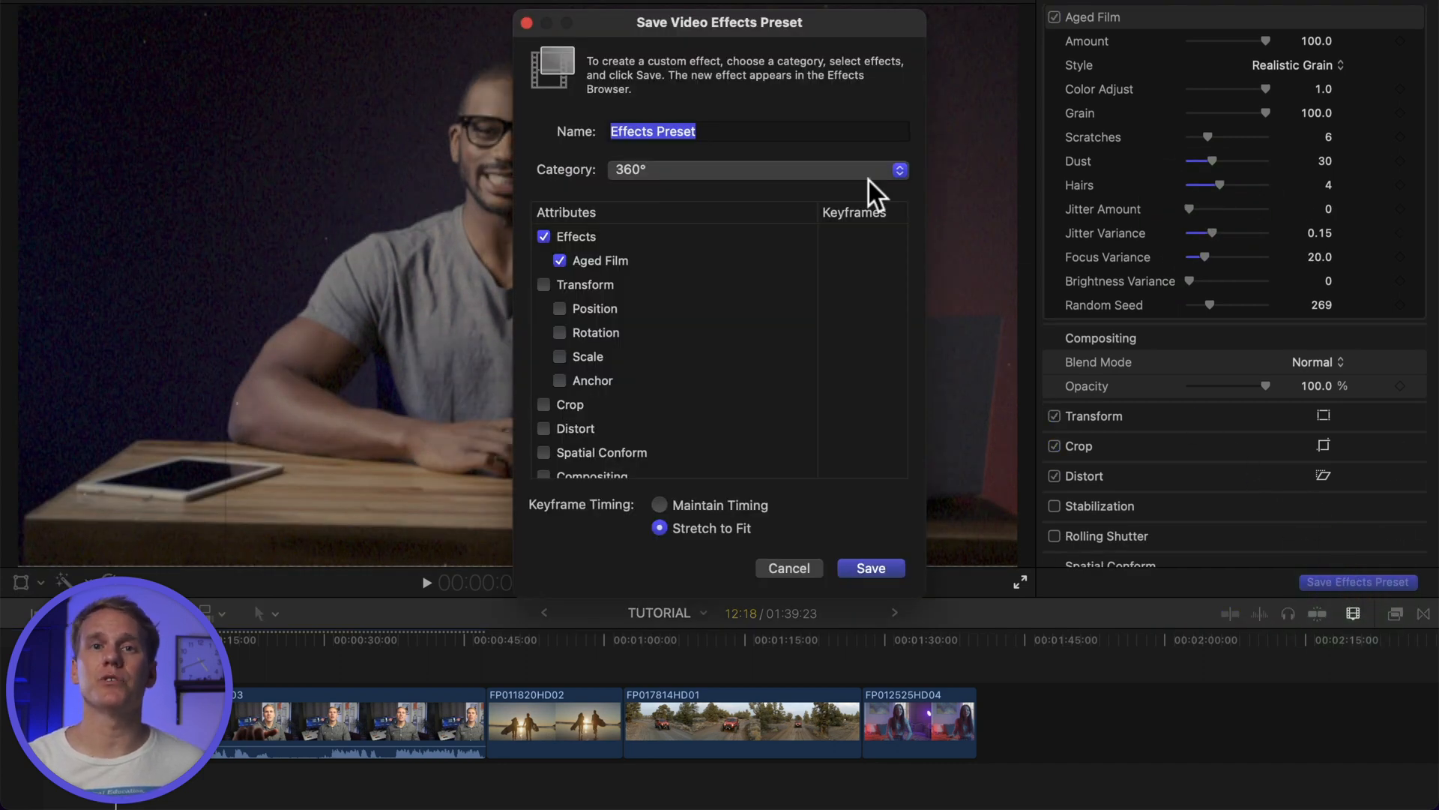
{"action": "type", "text": "Fl"}
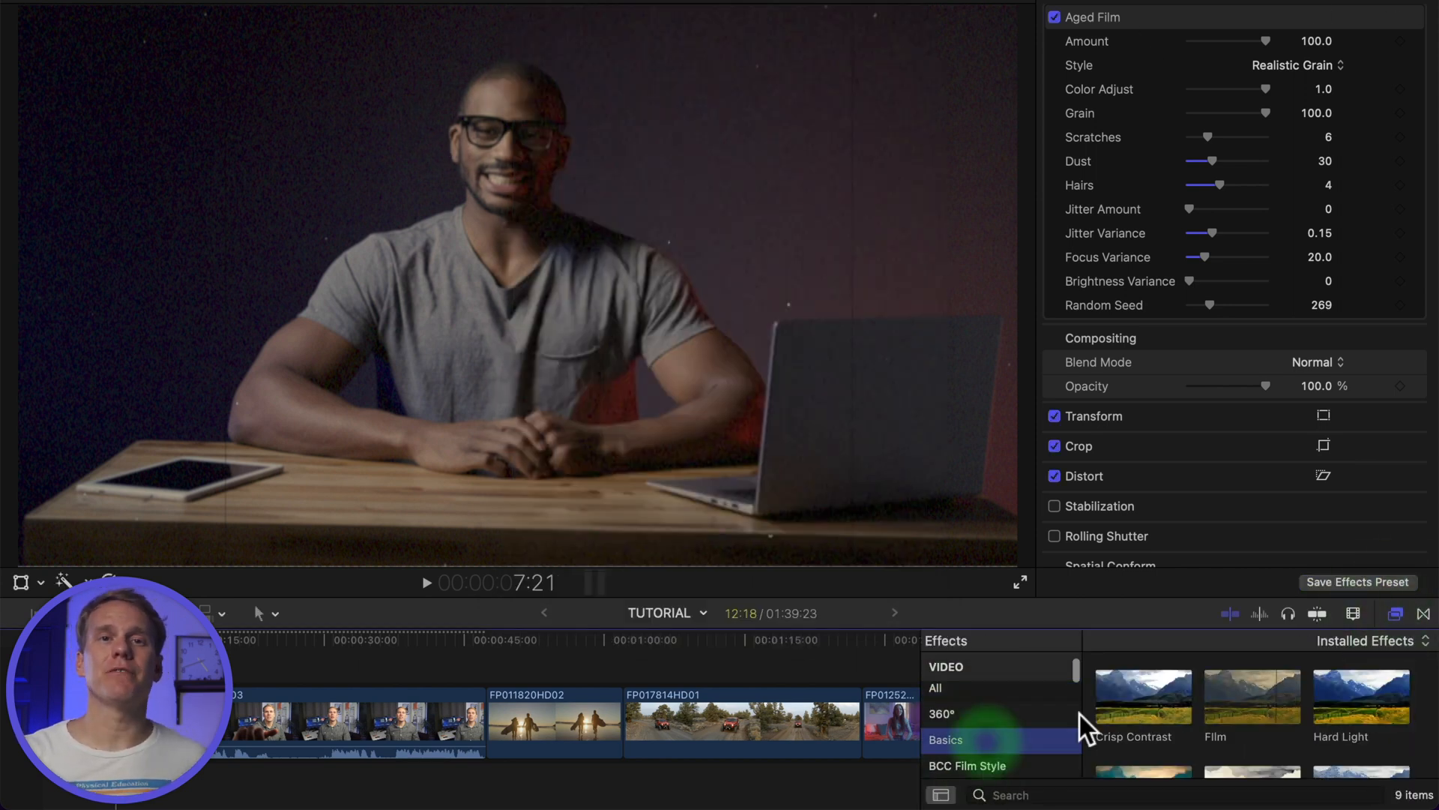
{"action": "right_click", "coordinate": [1251, 683]}
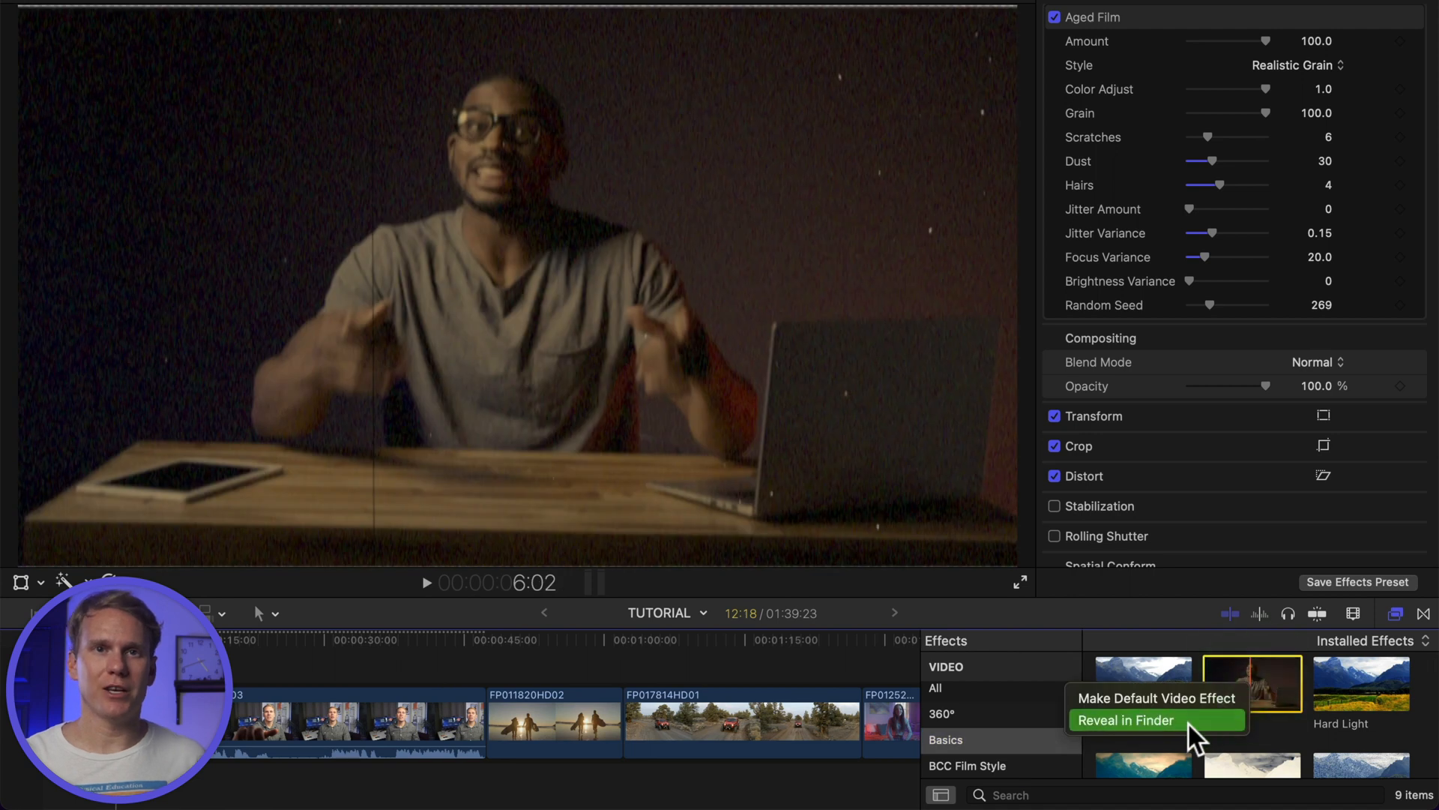
{"action": "left_click", "coordinate": [1126, 720]}
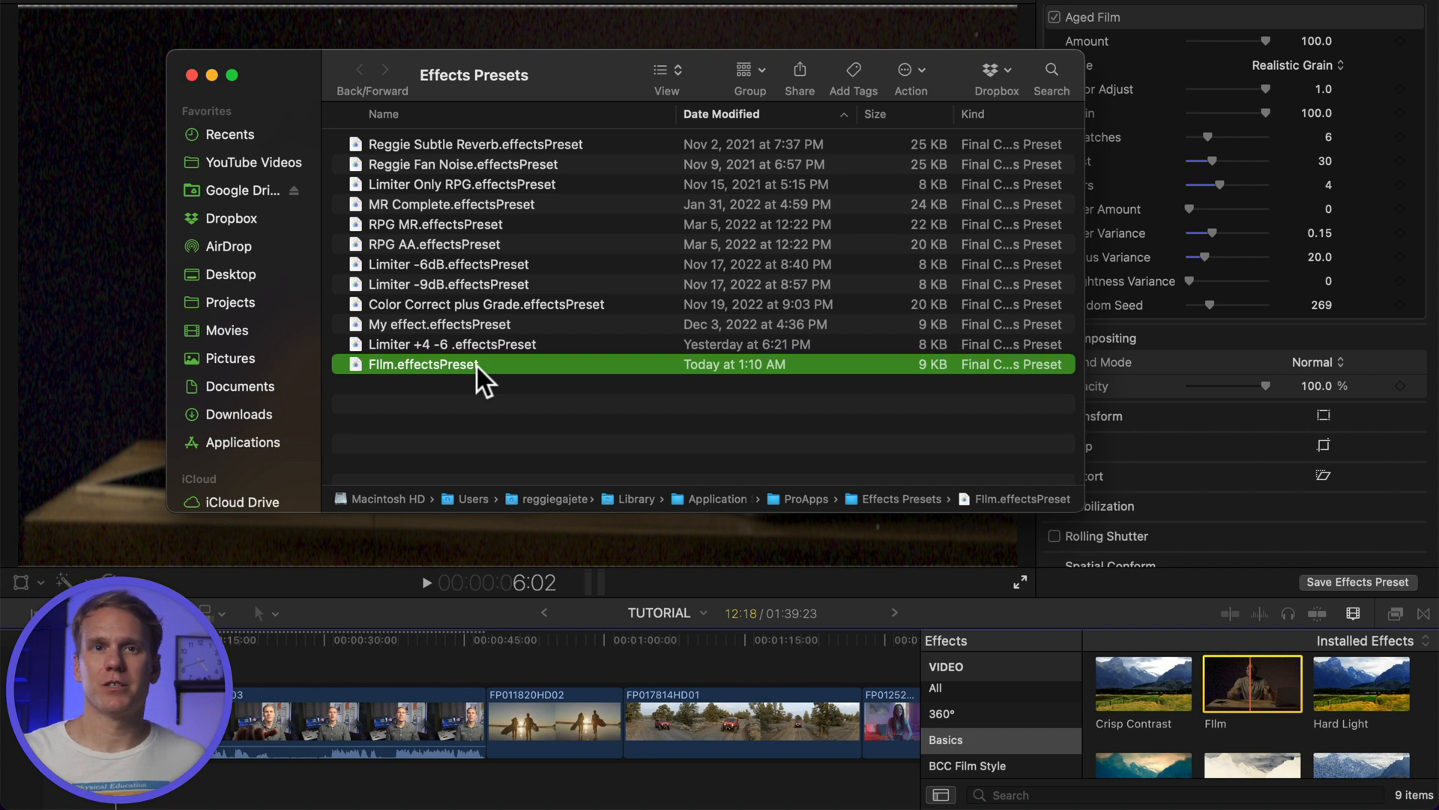
Open the context menu on Film.effectsPreset to move it to the Trash
{"action": "right_click", "coordinate": [422, 365]}
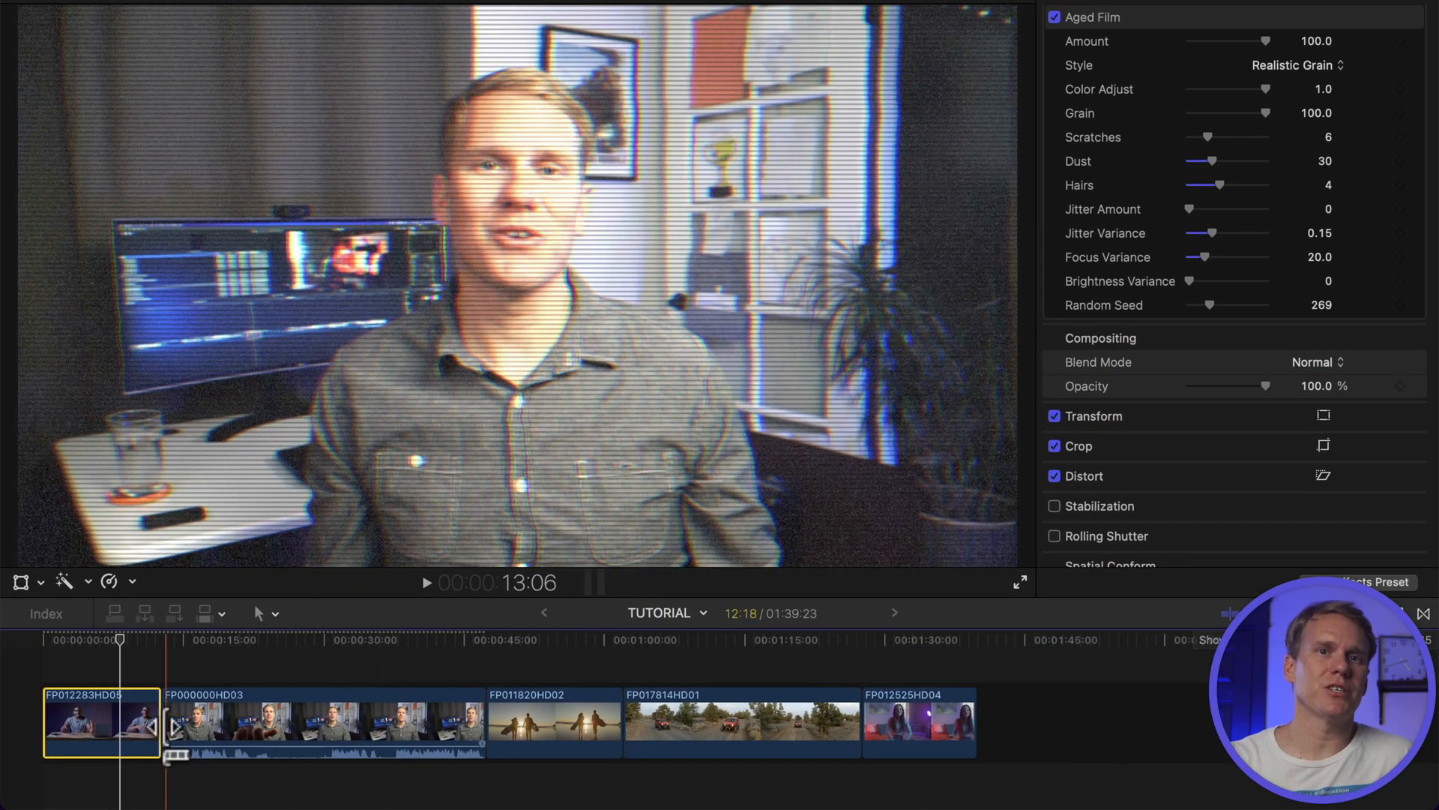
Add a transition at the first edit point, accepting overlapped media
{"action": "key", "text": "cmd+t"}
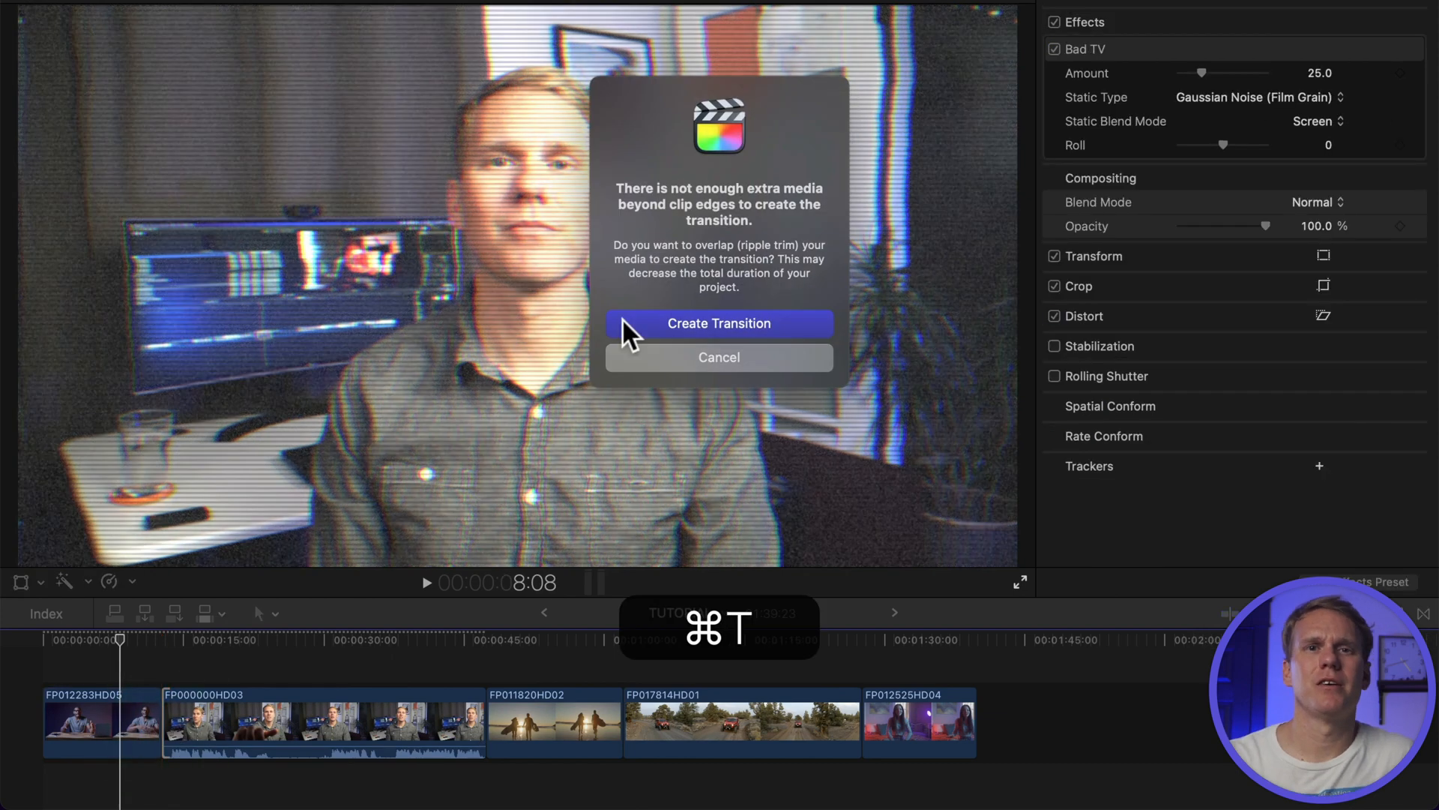
{"action": "left_click", "coordinate": [719, 323]}
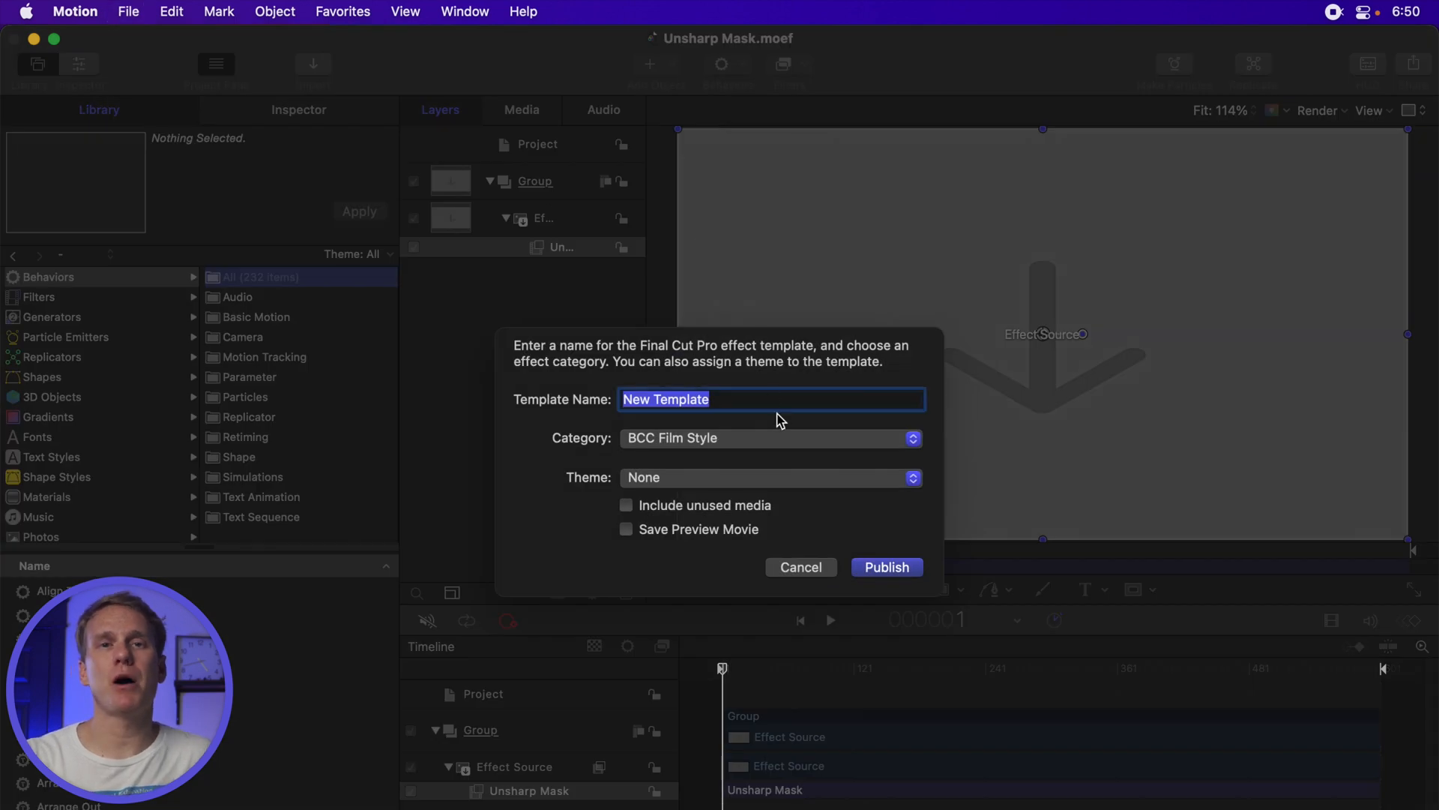
Name the Motion effect template, then reveal Homemade Effect's files in Finder
{"action": "left_click", "coordinate": [770, 438]}
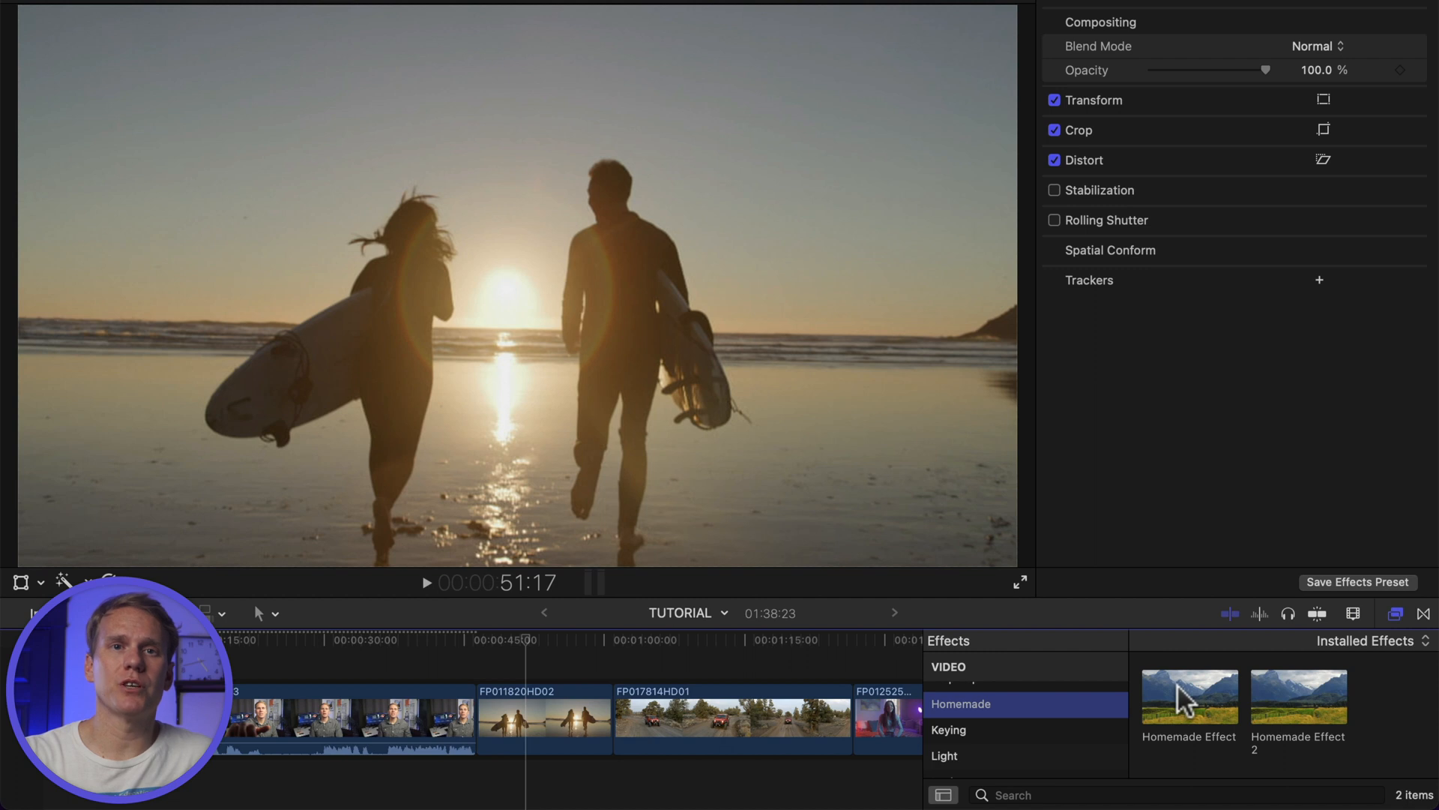
{"action": "right_click", "coordinate": [1187, 699]}
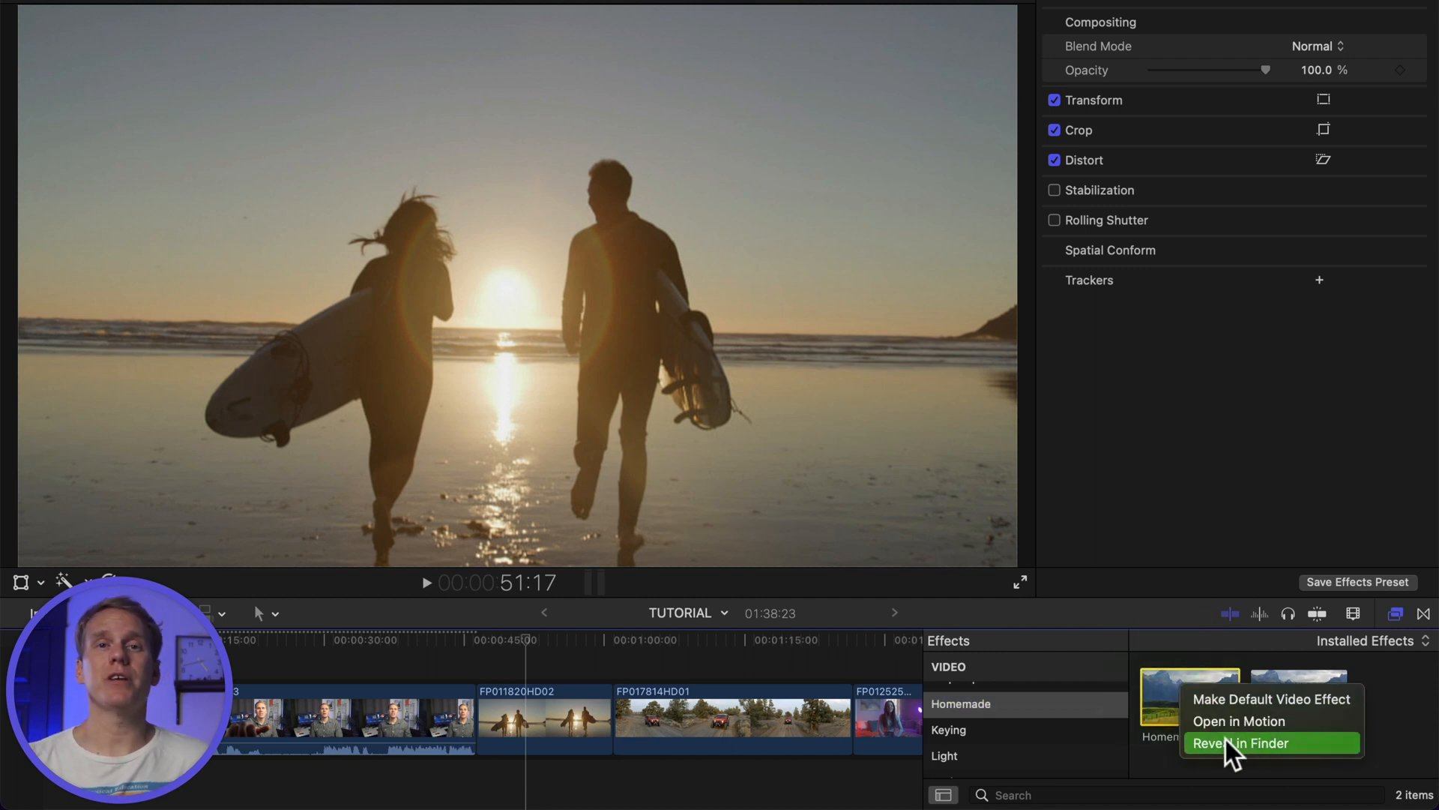
{"action": "left_click", "coordinate": [1241, 743]}
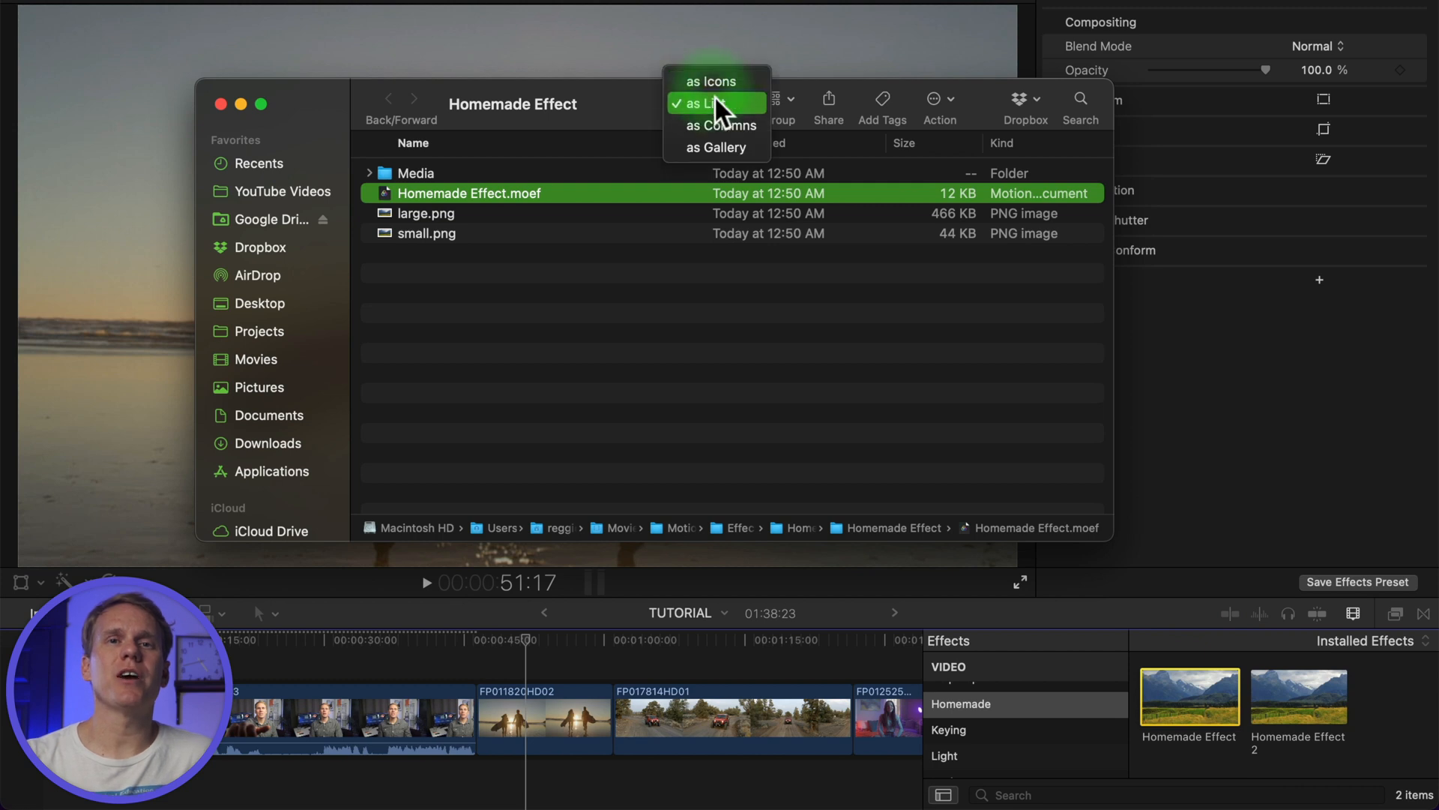
Switch Finder to column view and select the Homemade templates folder
{"action": "left_click", "coordinate": [720, 125]}
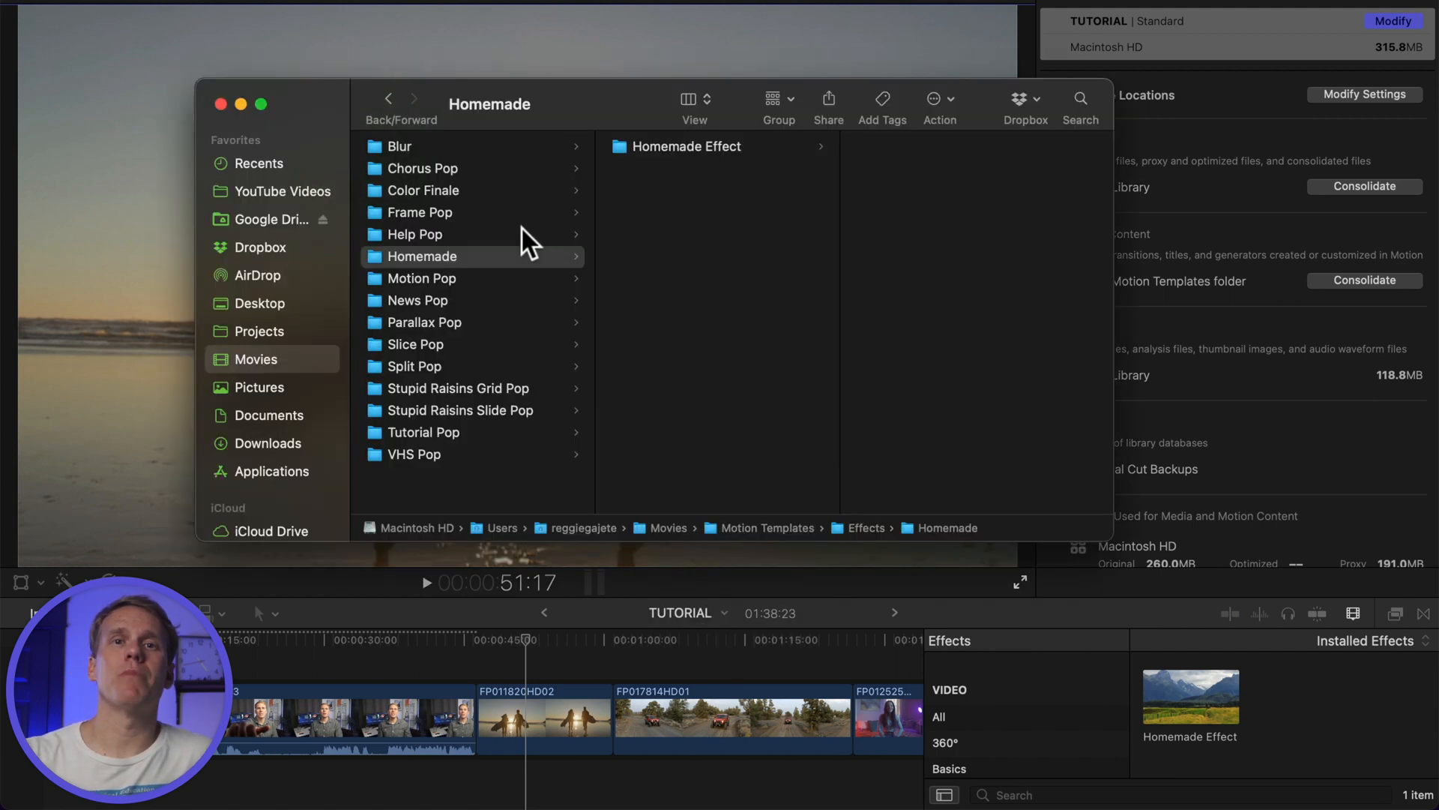
{"action": "left_click", "coordinate": [422, 257]}
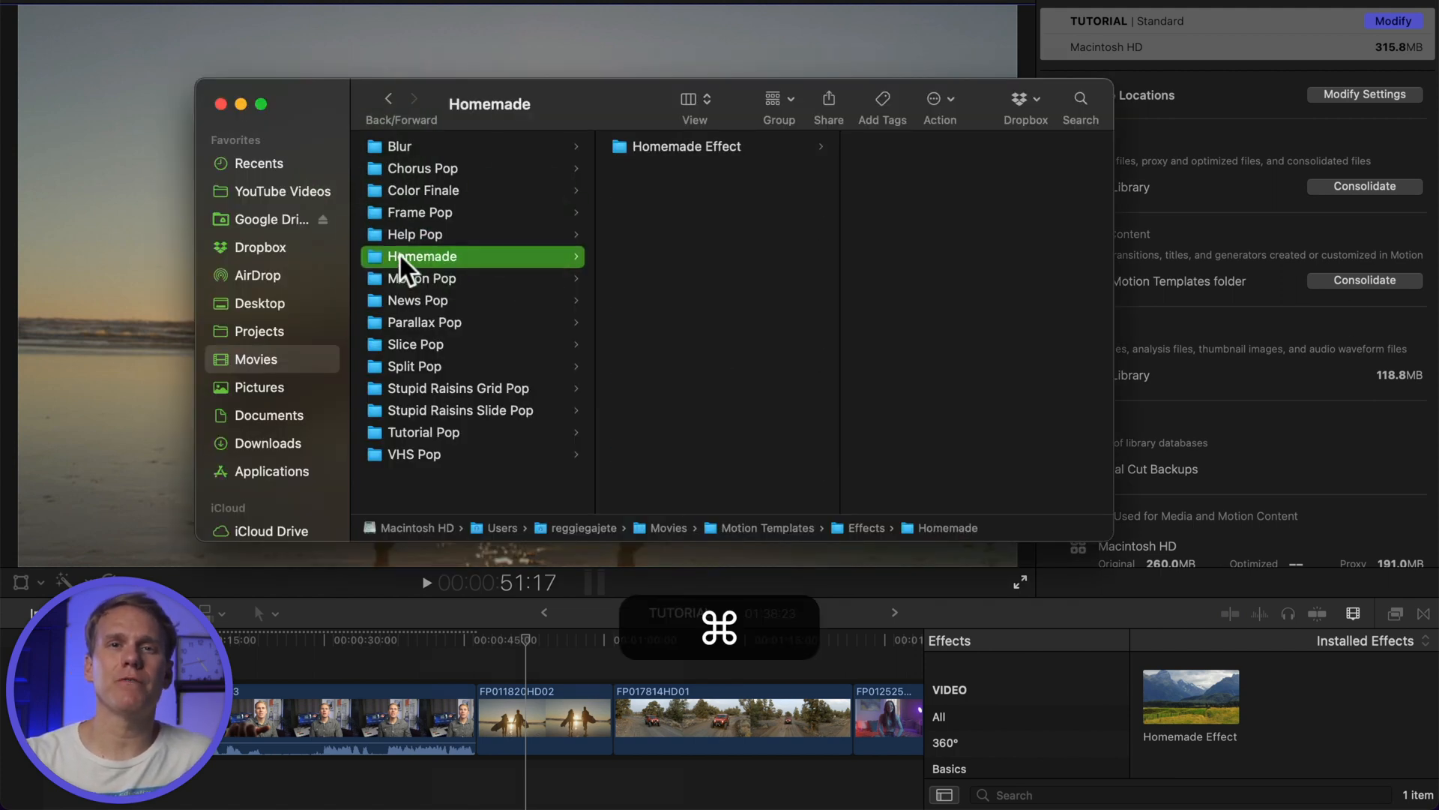